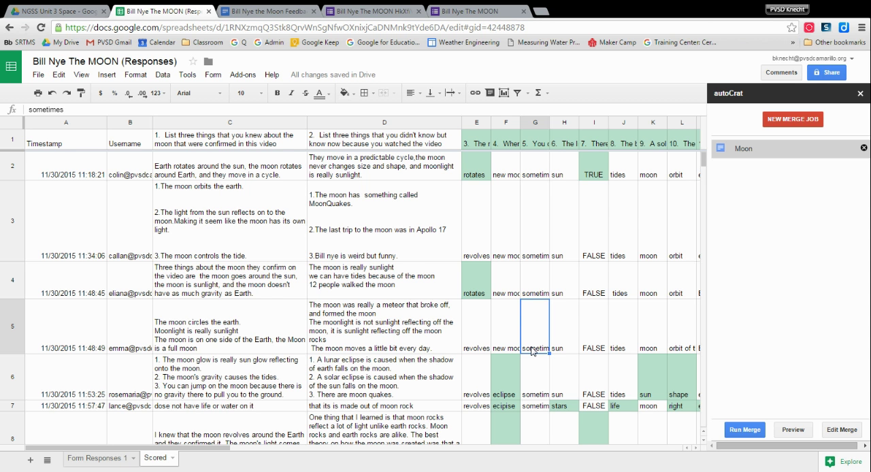
mouse_move(551, 342)
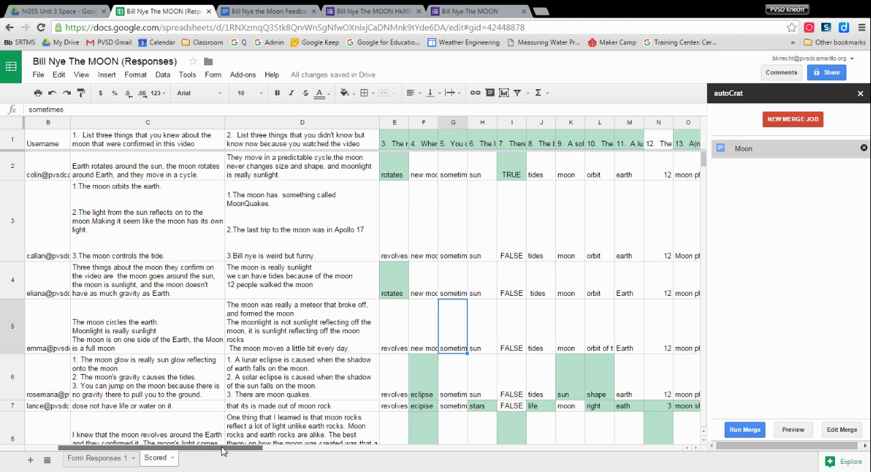
Step: Scroll right to the empty Merged Doc ID and Merged Doc URL - Moon header cells and inspect them
scroll(right, 3)
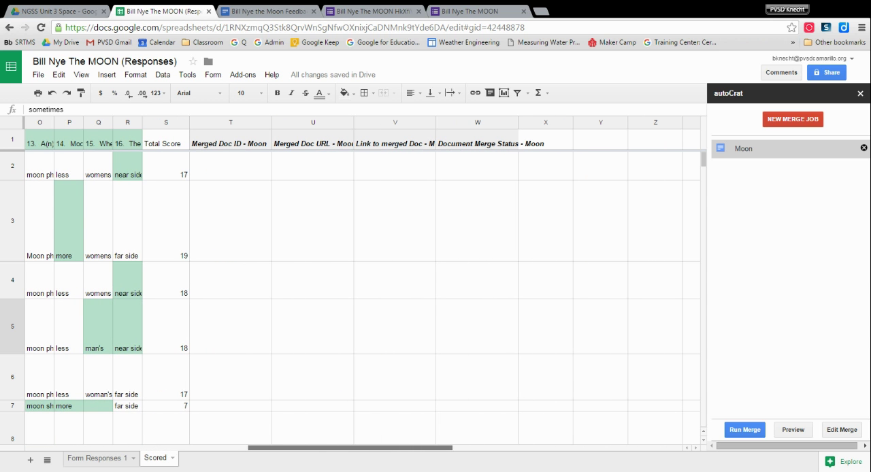
mouse_move(340, 139)
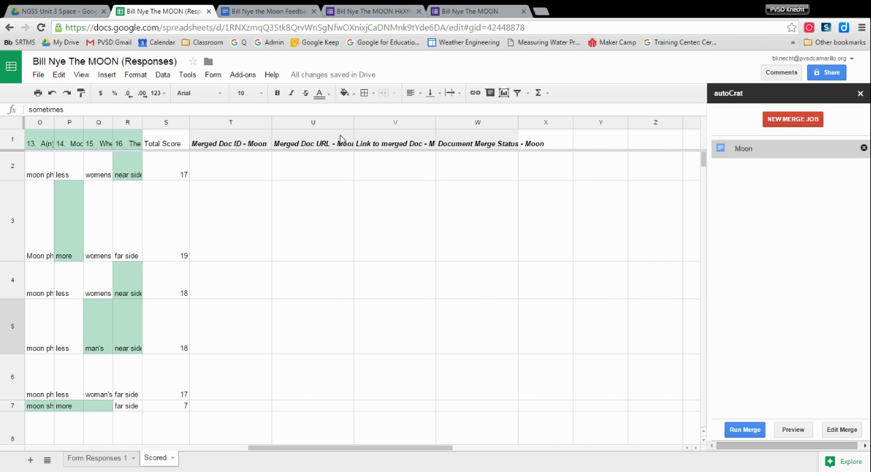
mouse_move(209, 134)
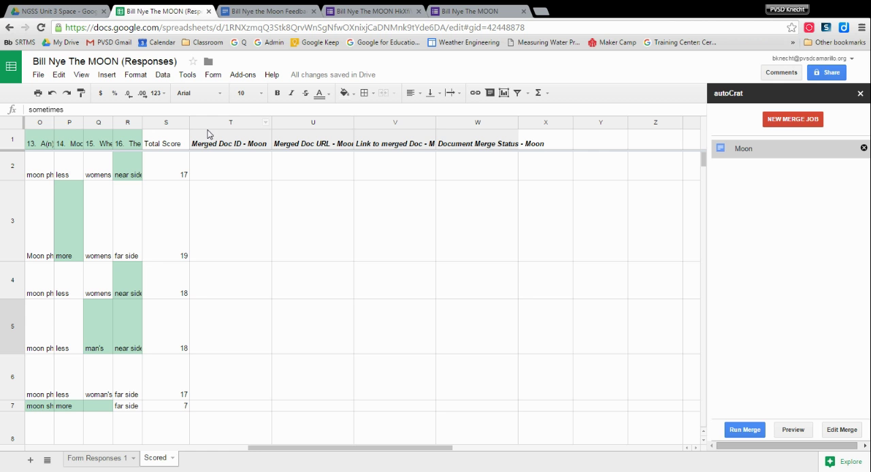
mouse_move(397, 143)
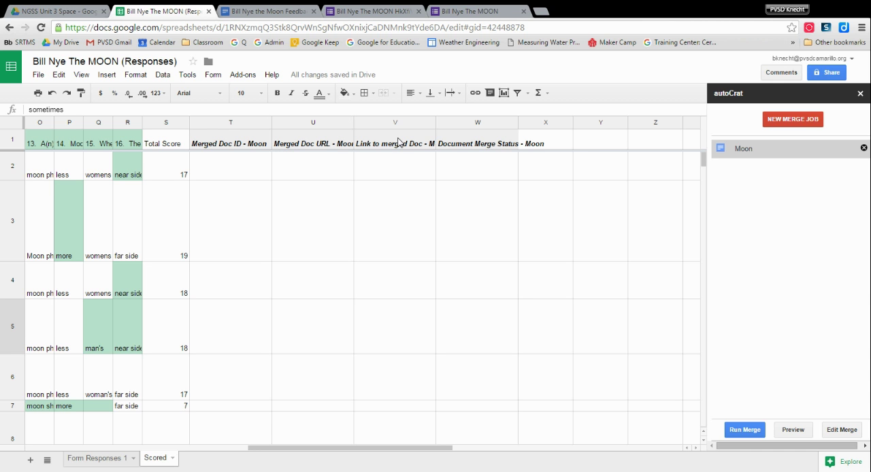
mouse_move(253, 149)
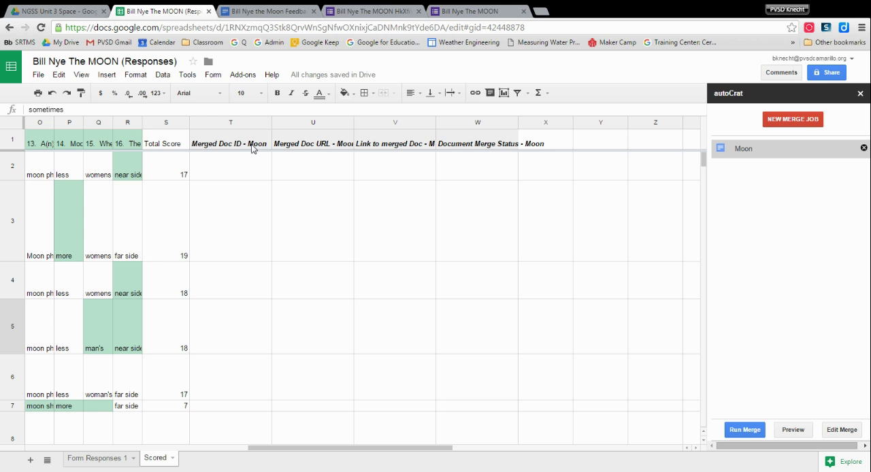
click(232, 144)
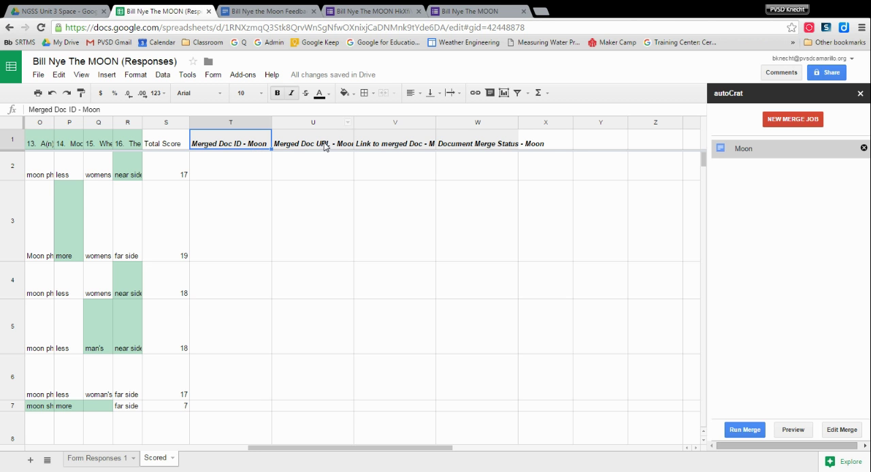
mouse_move(460, 174)
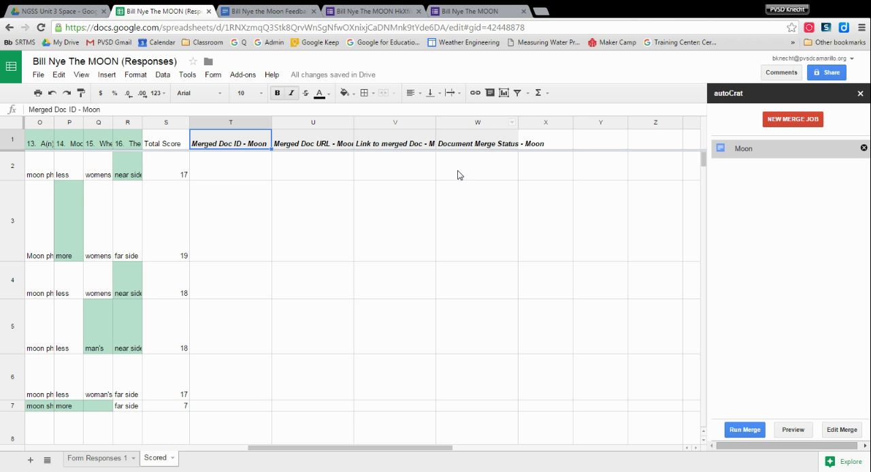
click(313, 144)
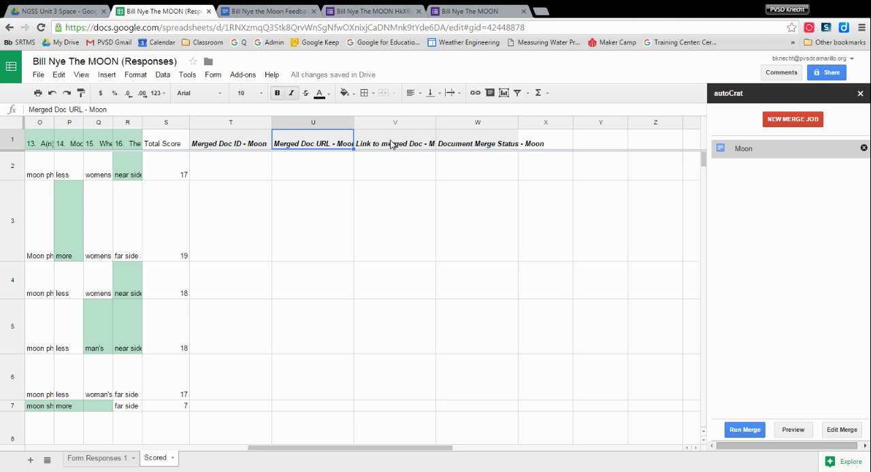
mouse_move(479, 143)
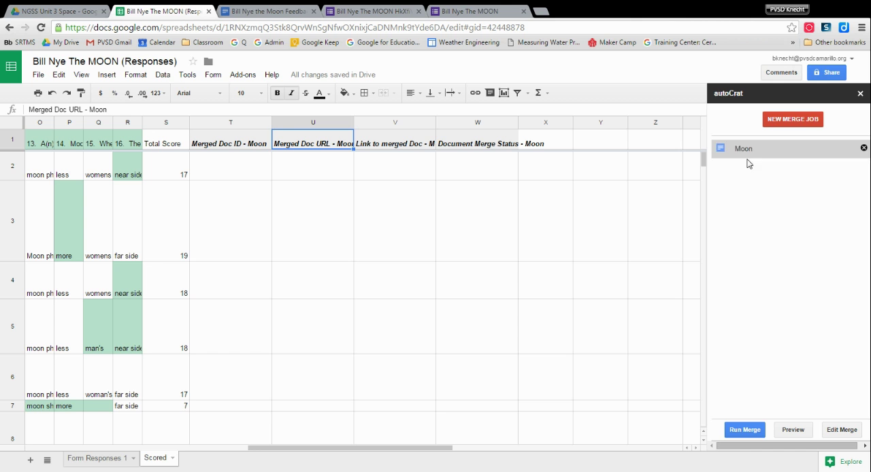
mouse_move(816, 298)
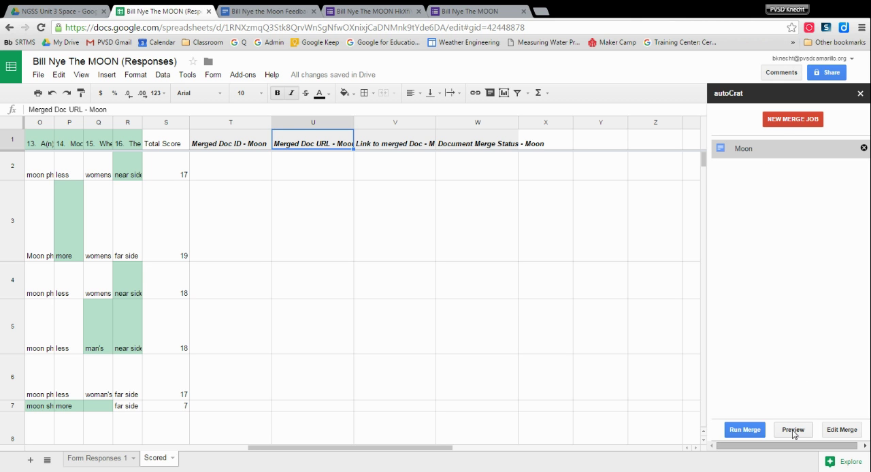
Step: Preview the first student's Bill Nye the Moon Feedback document and read through its answers
click(792, 430)
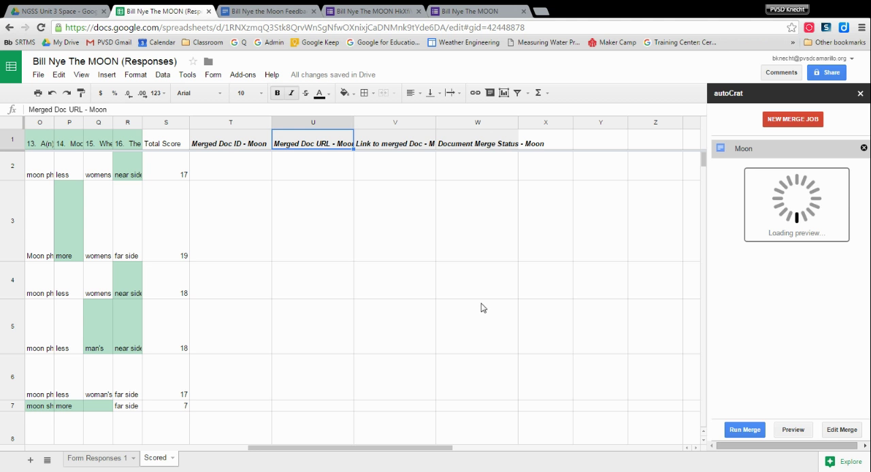
mouse_move(715, 190)
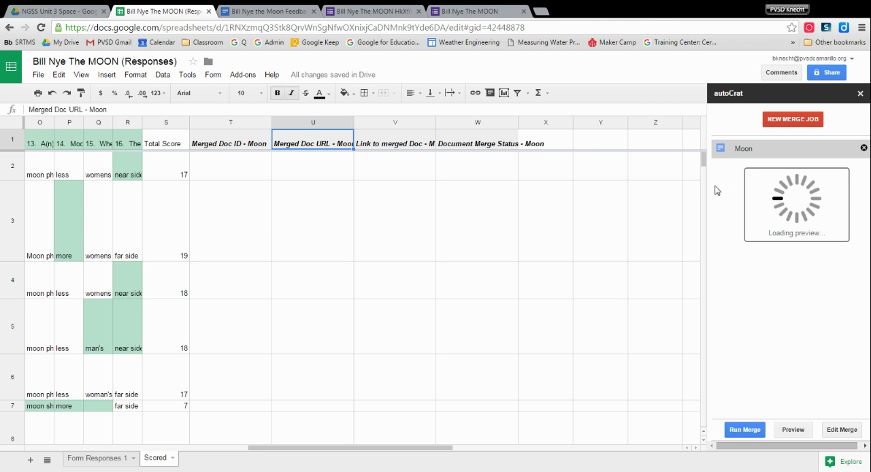
click(791, 430)
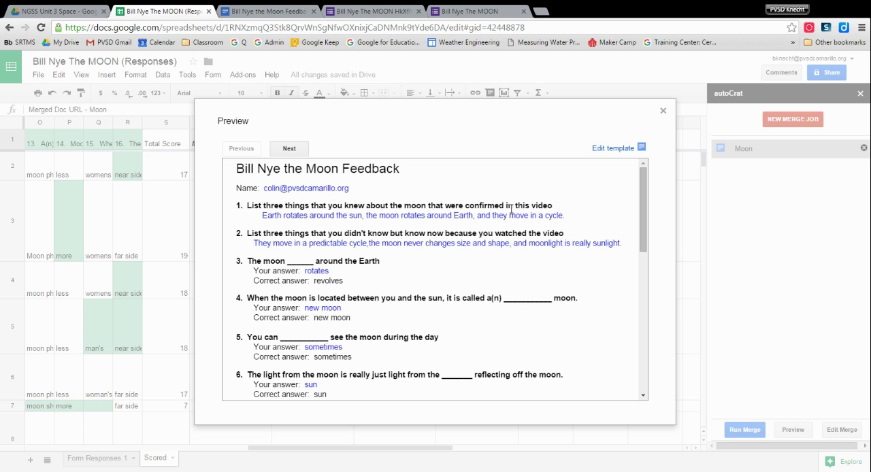
mouse_move(237, 166)
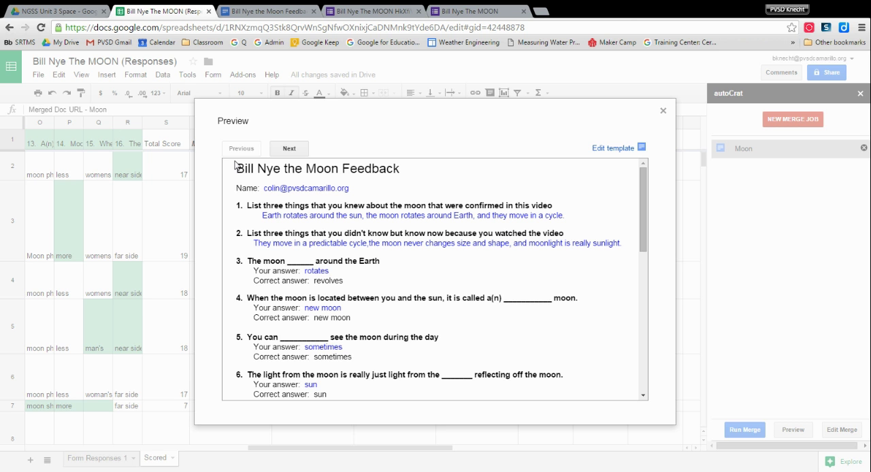
mouse_move(278, 198)
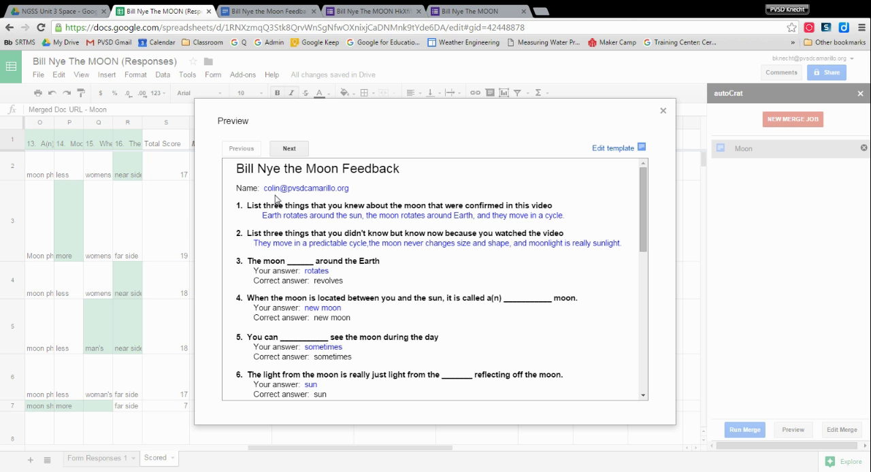
mouse_move(315, 279)
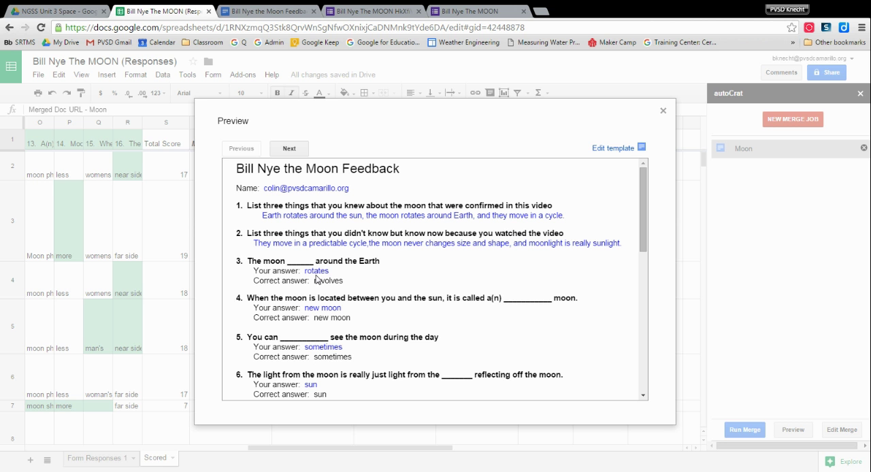
mouse_move(349, 335)
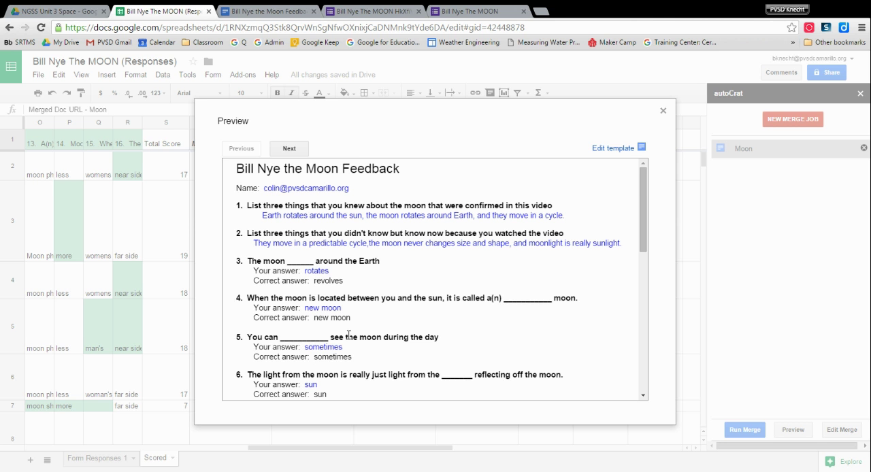
scroll(down, 3)
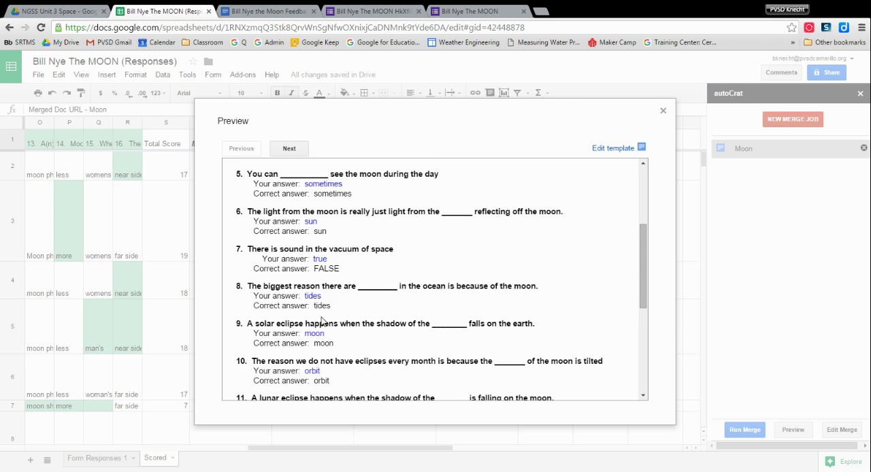
scroll(down, 3)
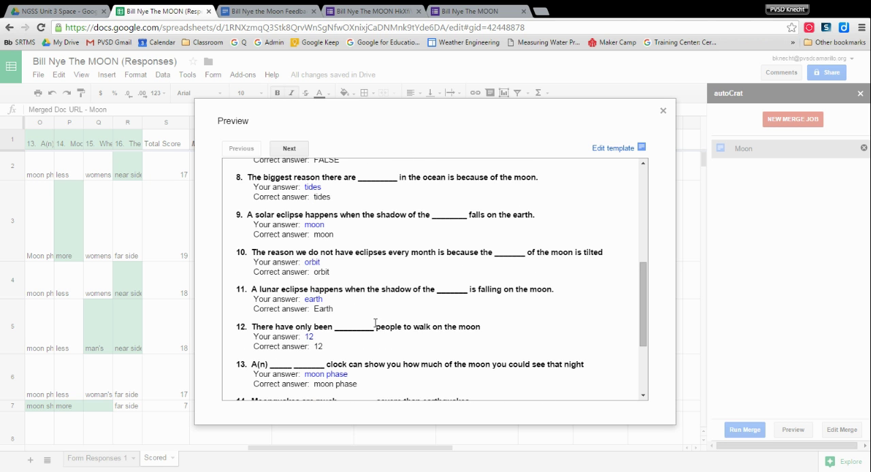
scroll(down, 3)
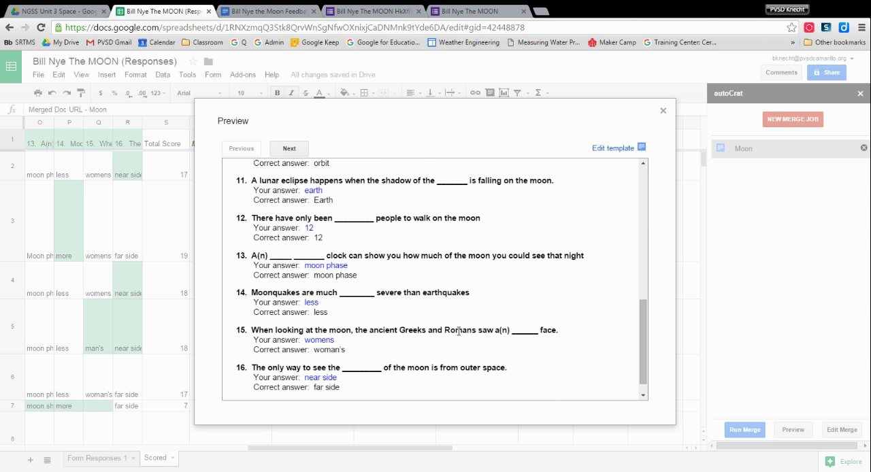
scroll(down, 3)
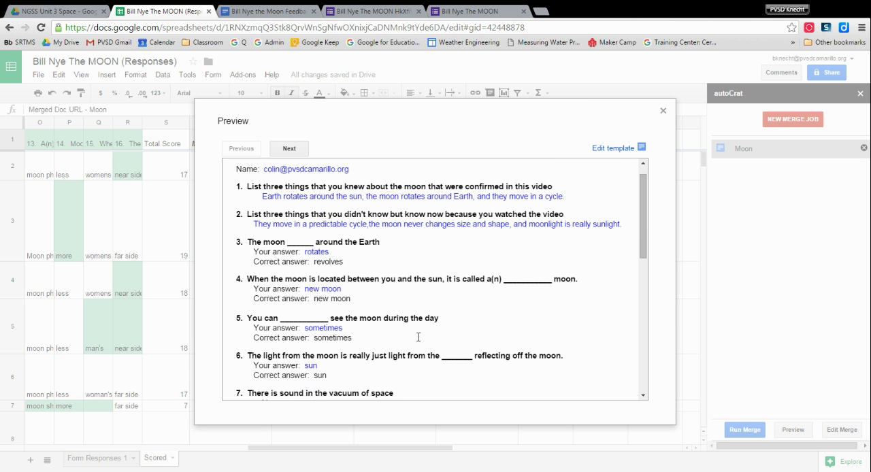
click(289, 148)
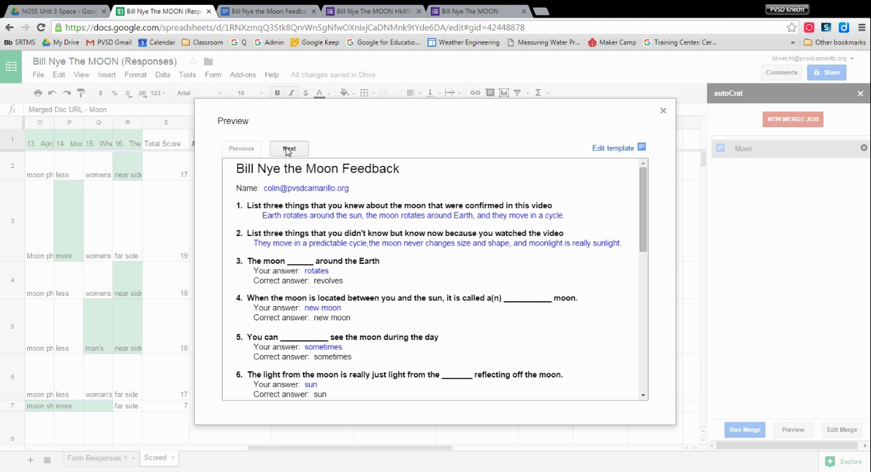
Step: Advance the preview to the next student's feedback document and read their video-response answers
click(288, 148)
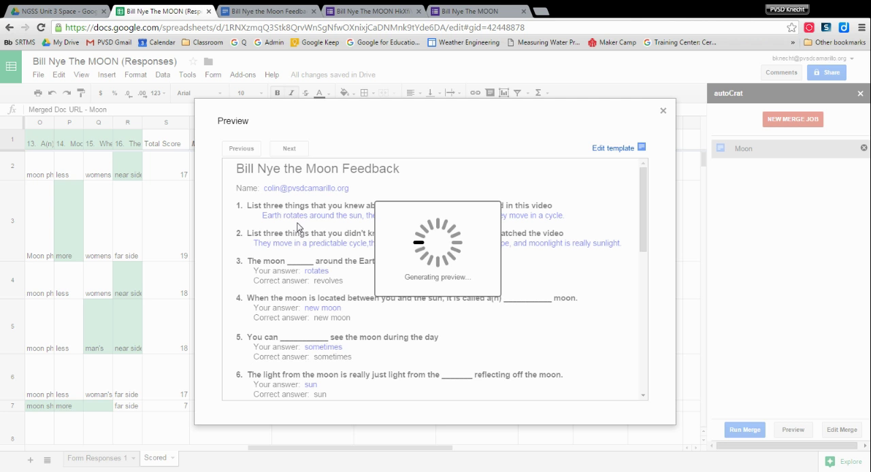
mouse_move(243, 190)
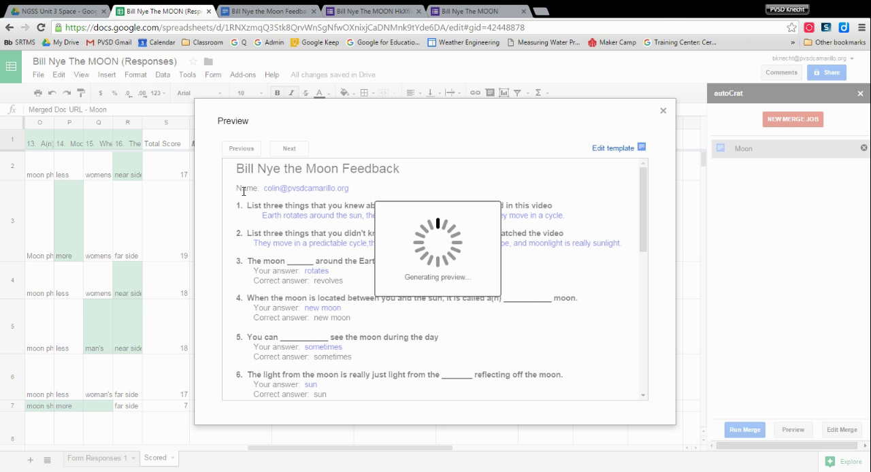
mouse_move(318, 198)
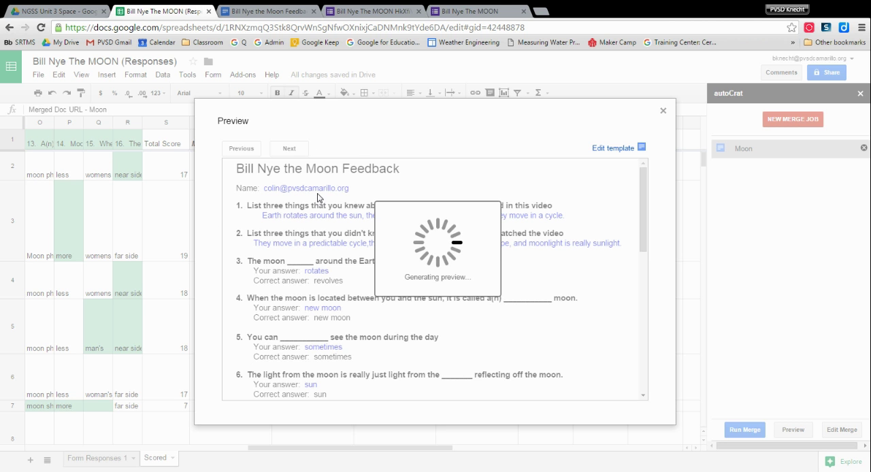
mouse_move(515, 277)
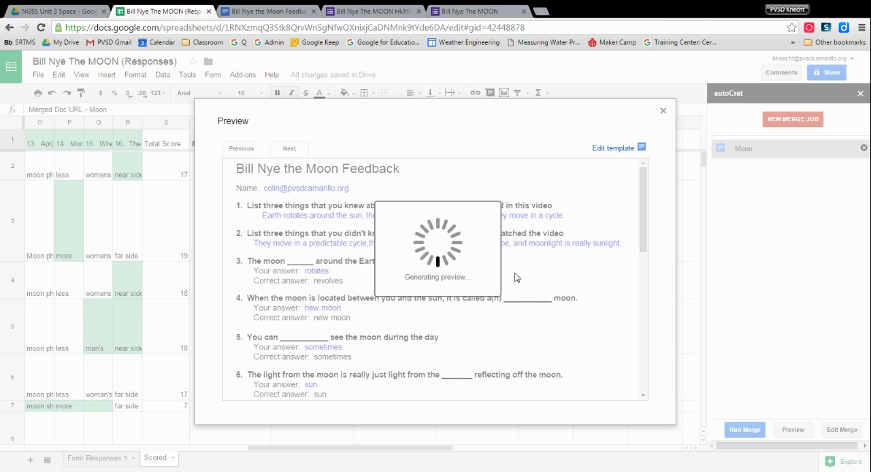
click(288, 148)
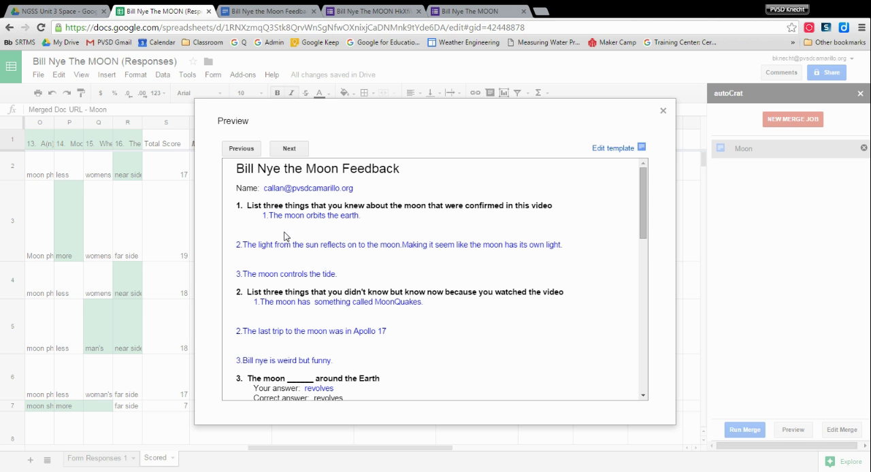
mouse_move(277, 329)
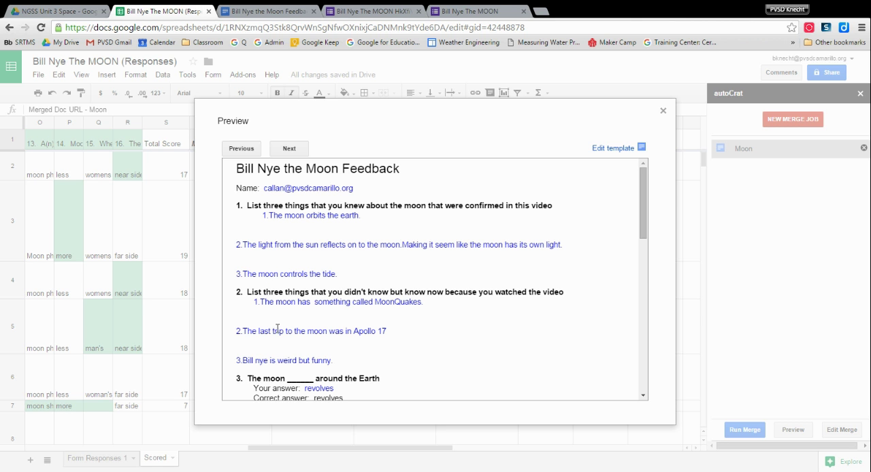
mouse_move(257, 272)
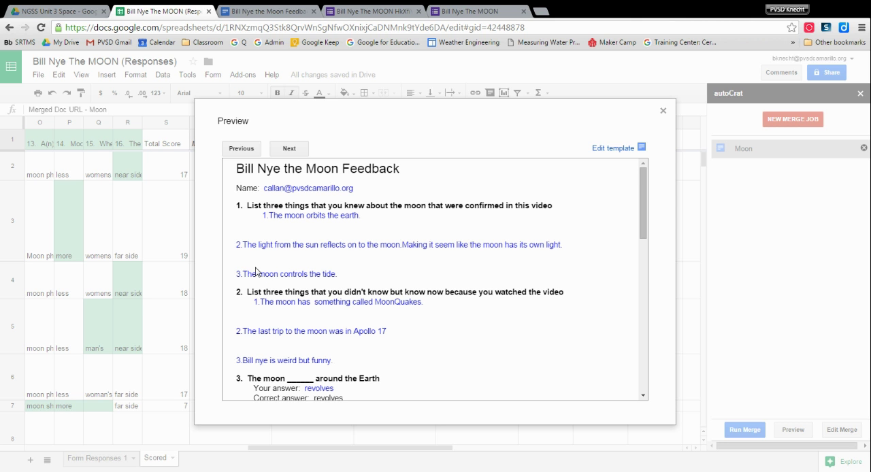
mouse_move(288, 258)
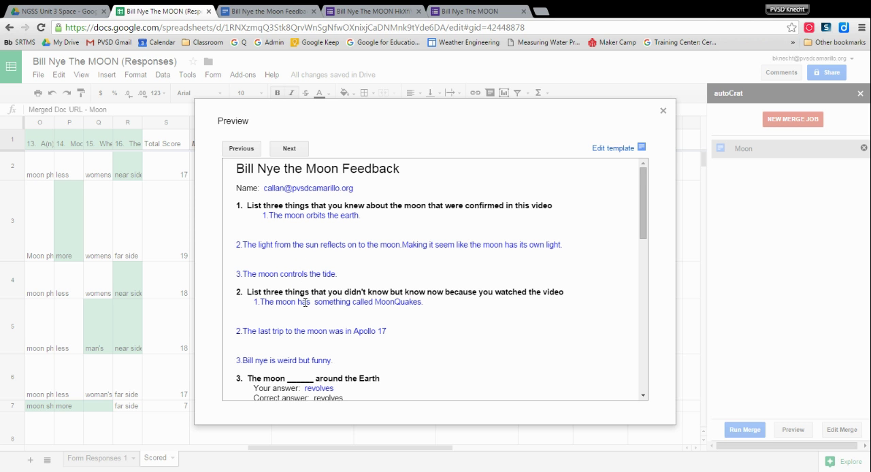
scroll(down, 3)
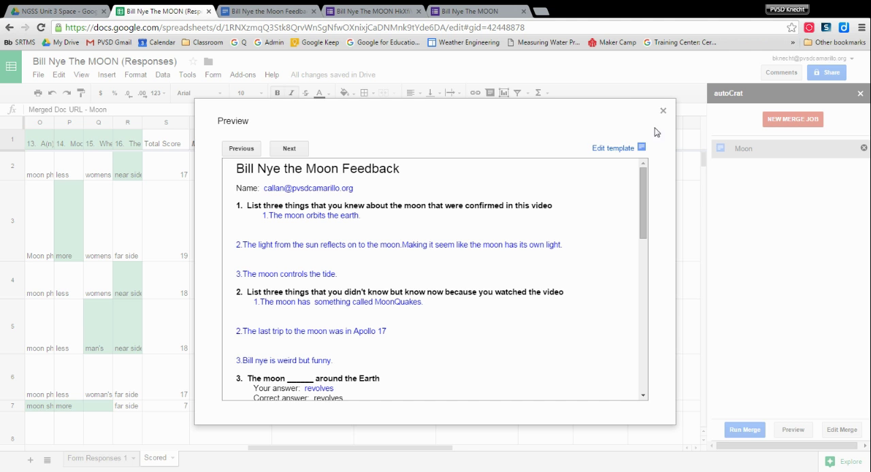
Step: Close the merge preview dialog to return to the scored responses sheet
click(661, 110)
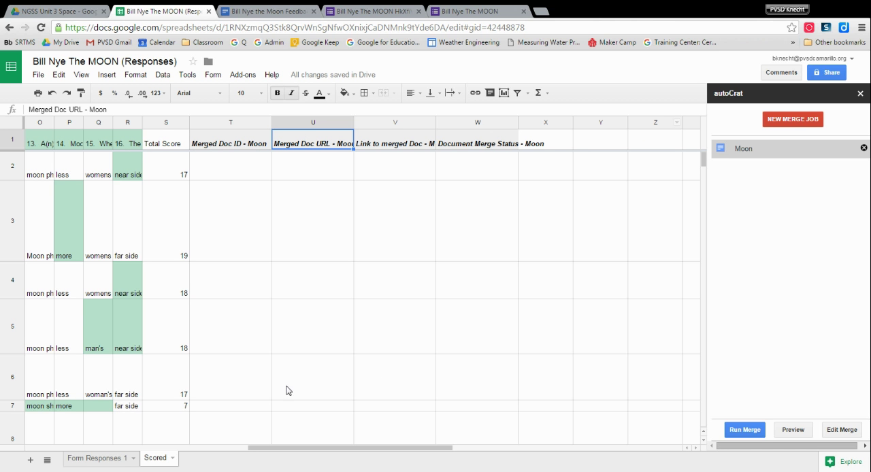
mouse_move(348, 219)
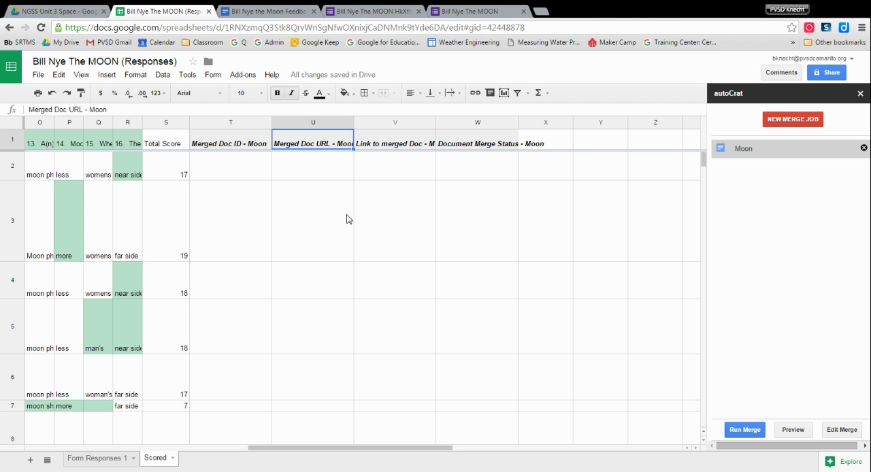
mouse_move(449, 300)
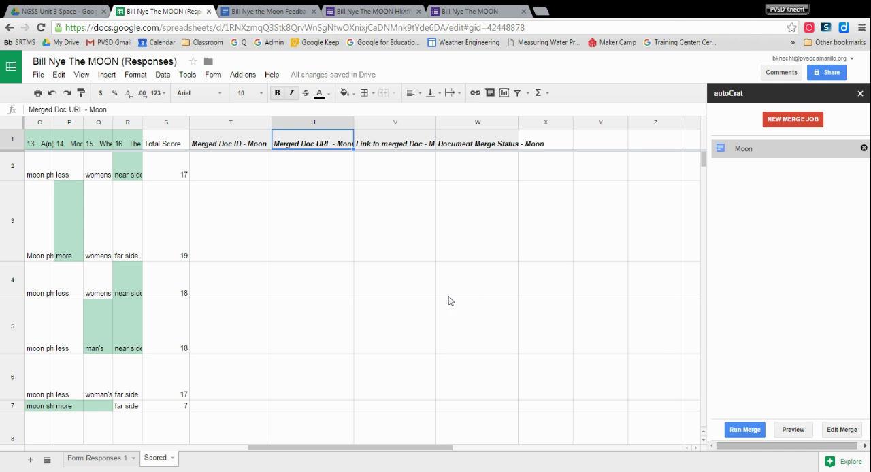
mouse_move(853, 421)
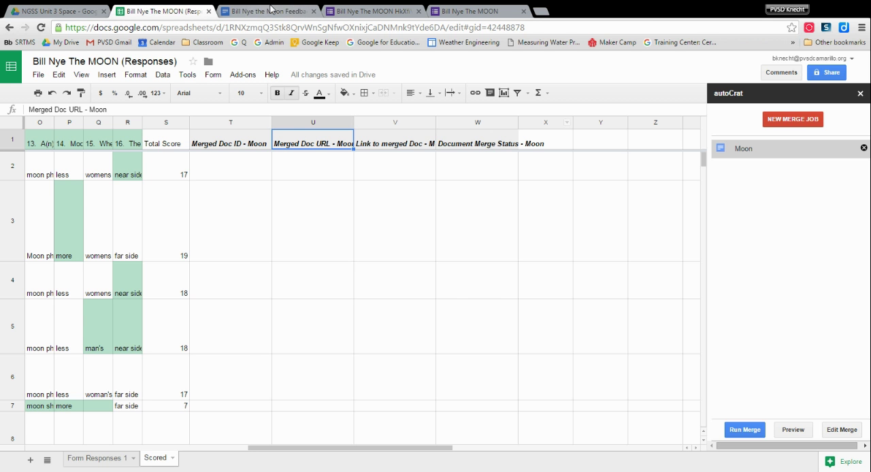
click(265, 11)
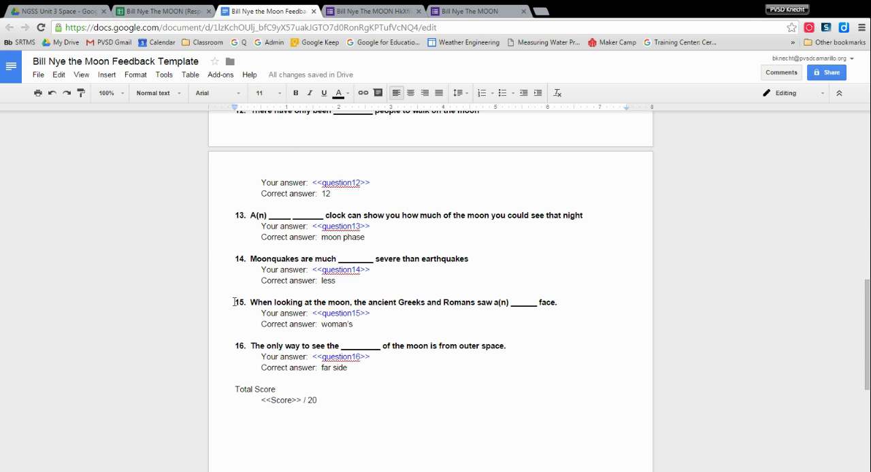
scroll(up, 3)
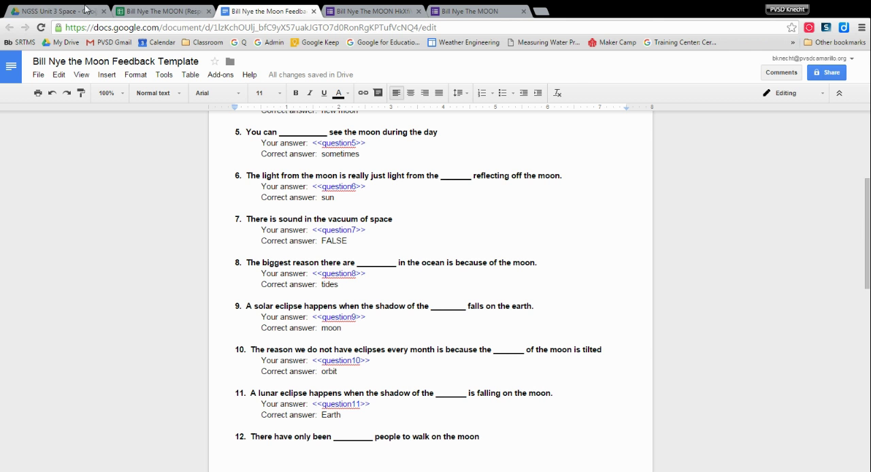
scroll(up, 3)
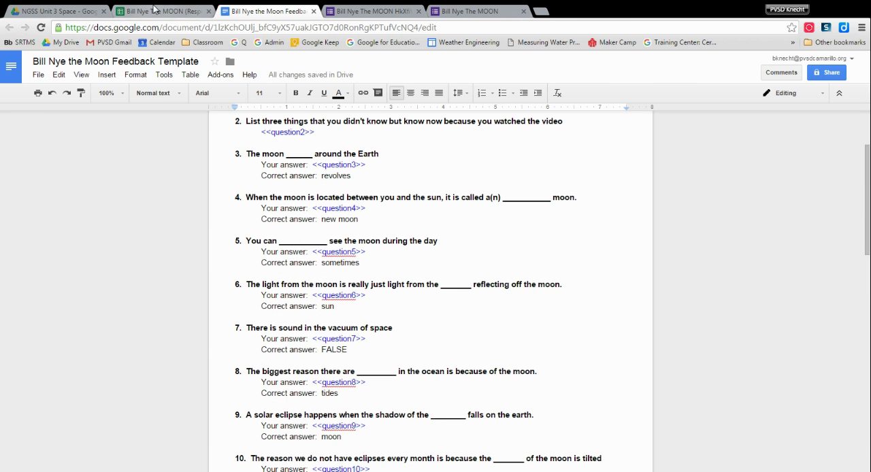
click(163, 11)
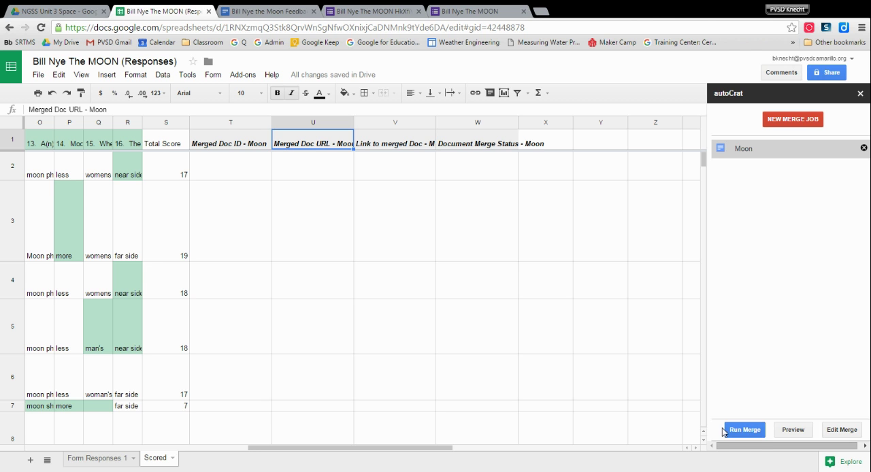
mouse_move(212, 147)
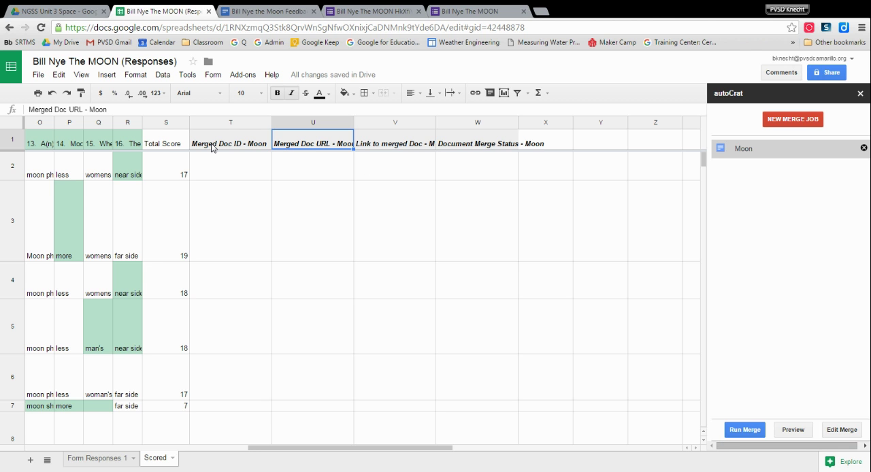
Step: Run the merge and inspect the first row's generated document ID, URL, HYPERLINK formula and status
click(744, 430)
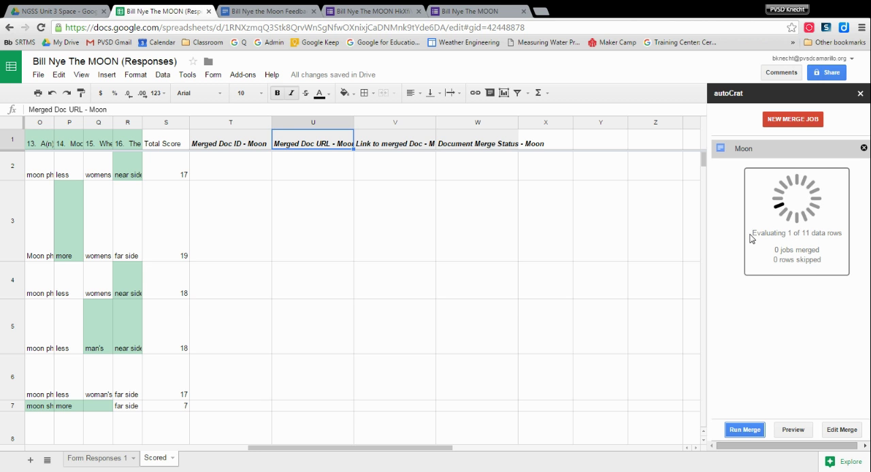
mouse_move(149, 178)
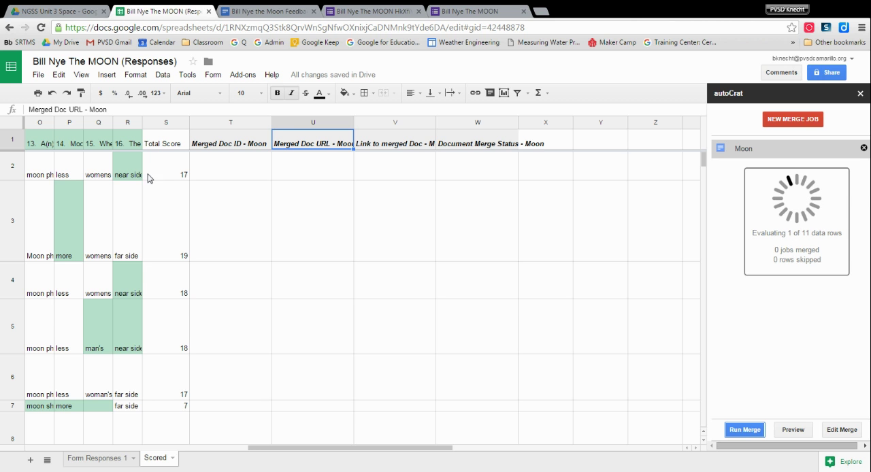
click(742, 430)
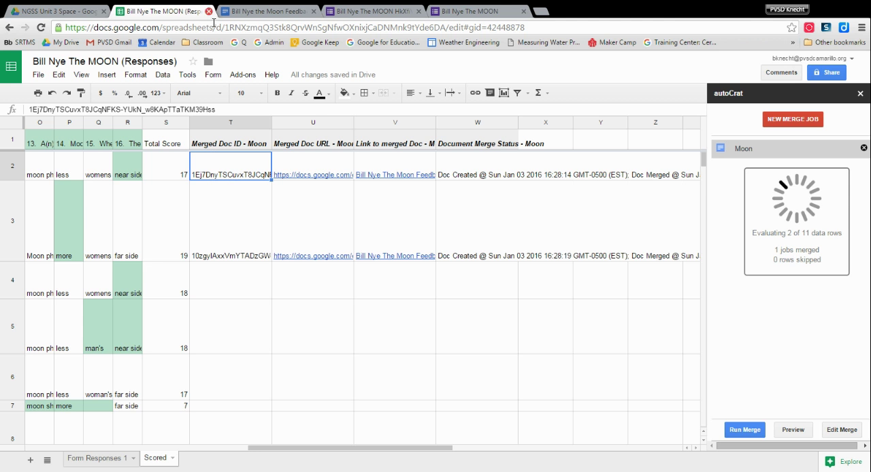
click(312, 174)
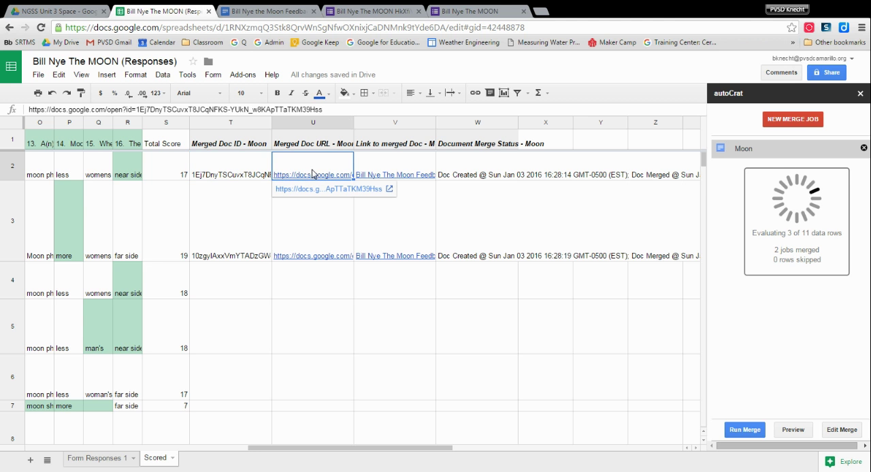
mouse_move(340, 150)
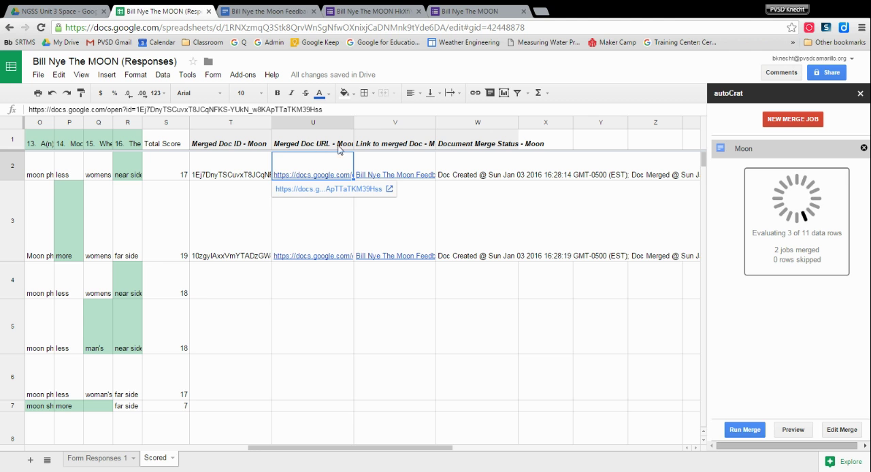
click(394, 174)
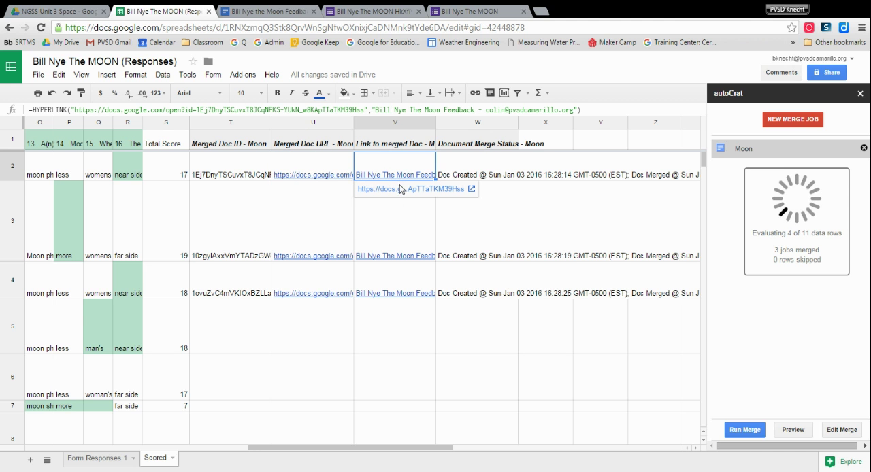
mouse_move(429, 144)
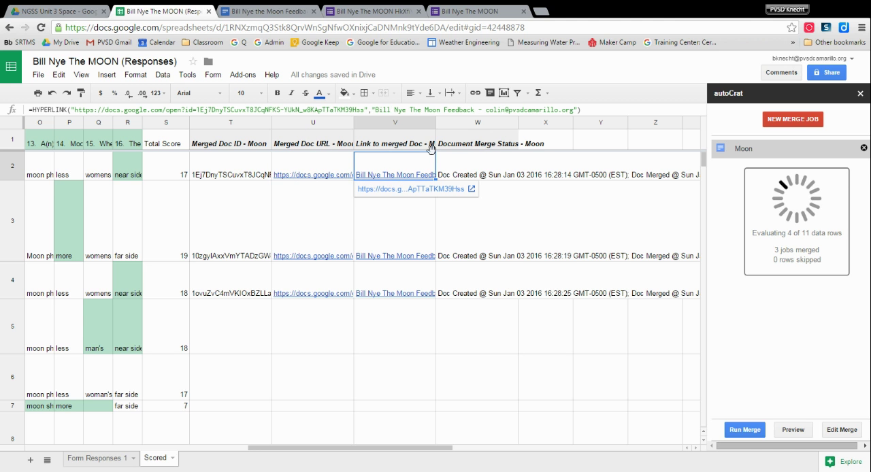
click(476, 174)
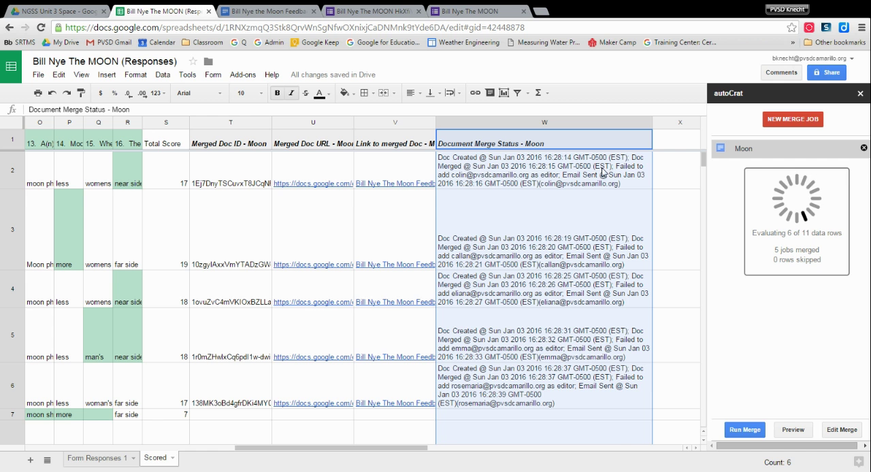
mouse_move(519, 189)
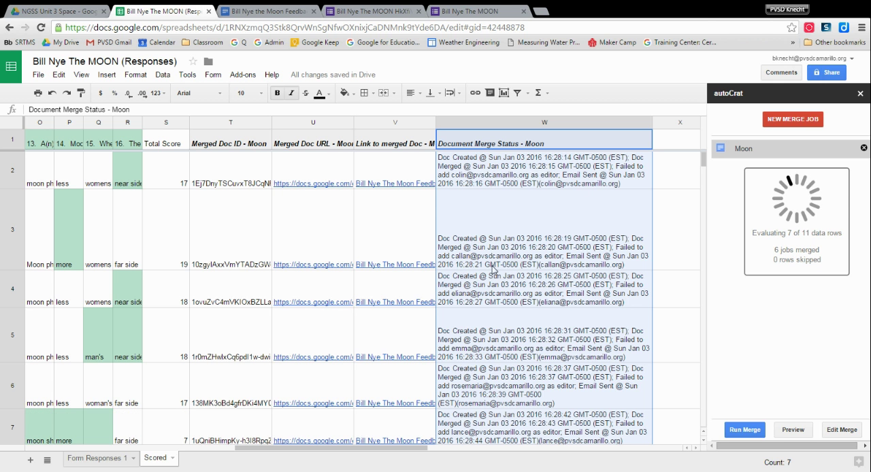
mouse_move(609, 177)
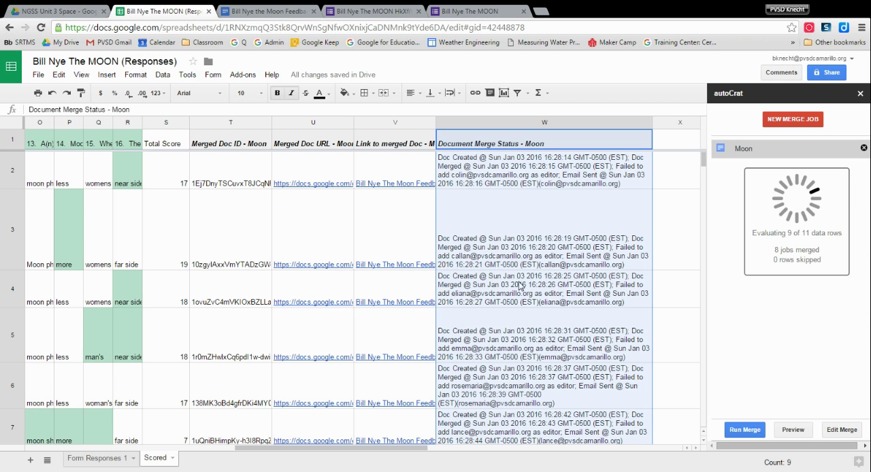
mouse_move(639, 248)
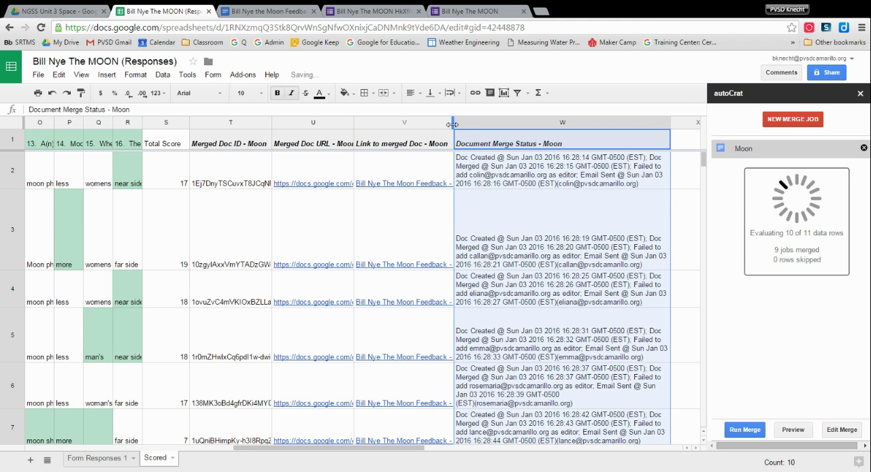
Step: Let all 11 rows finish merging and acknowledge the completion Status notice
scroll(down, 3)
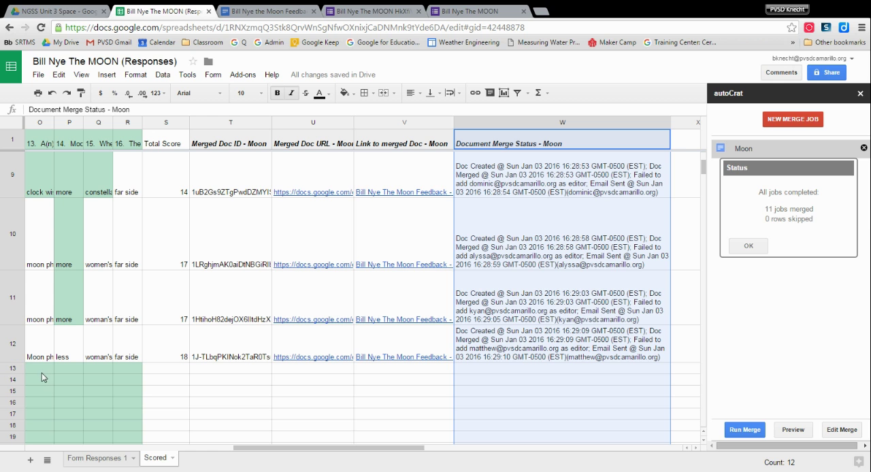
mouse_move(864, 227)
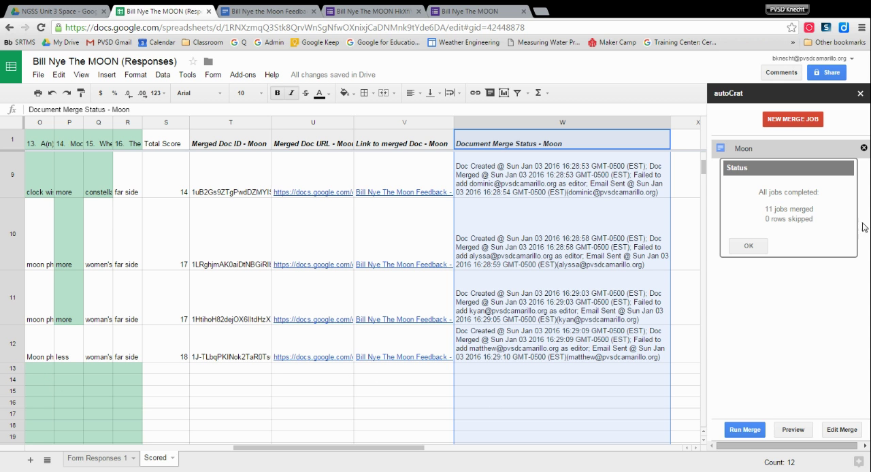
click(748, 245)
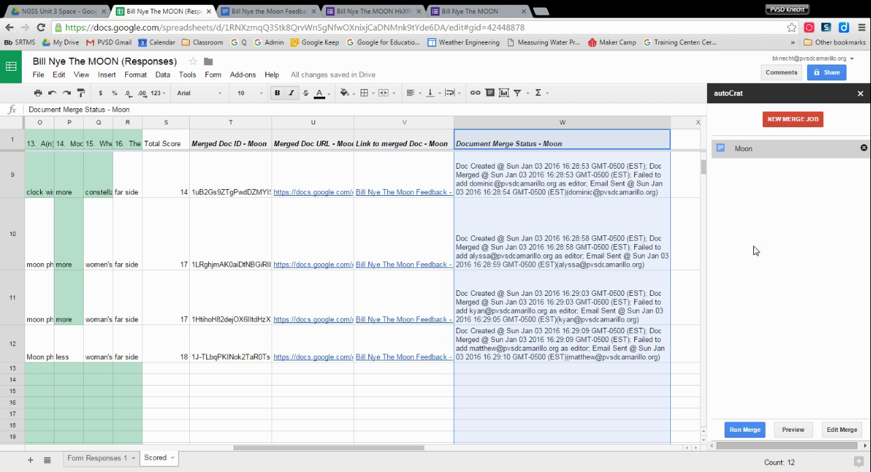
mouse_move(860, 93)
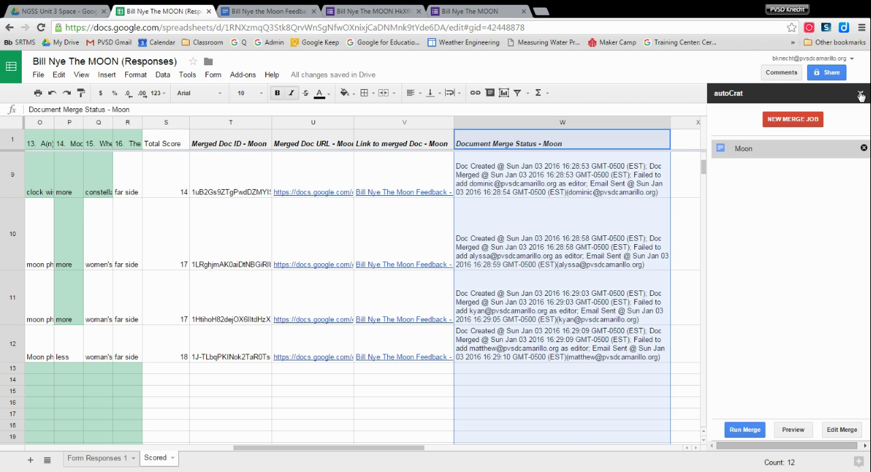
Step: Close the autoCrat panel and switch to the NGSS Unit 3 Space Drive folder
click(859, 96)
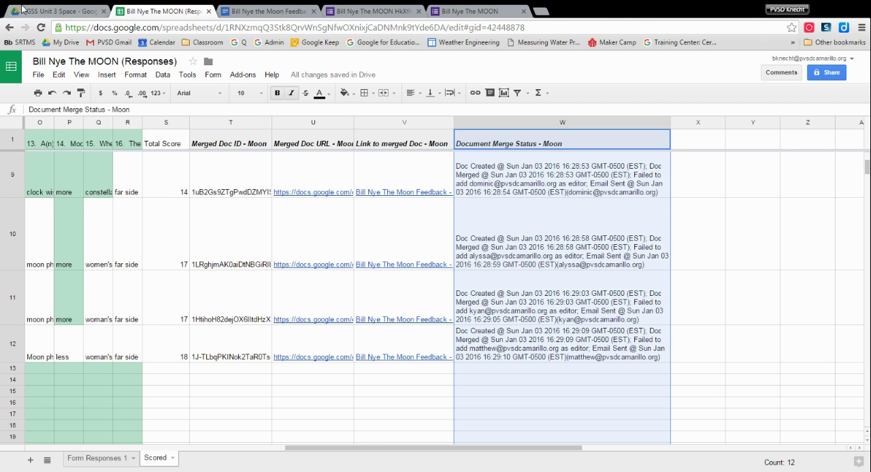
click(54, 11)
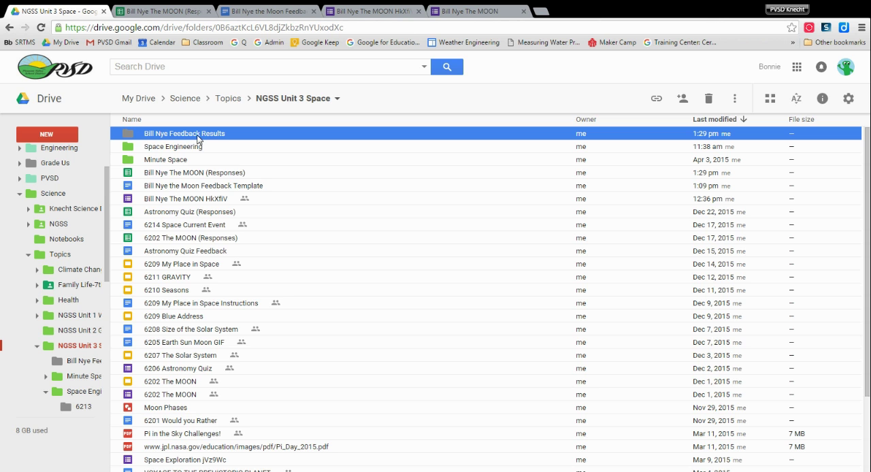
Step: Enter the Bill Nye Feedback Results folder and select one student's Moon Feedback document
double_click(185, 133)
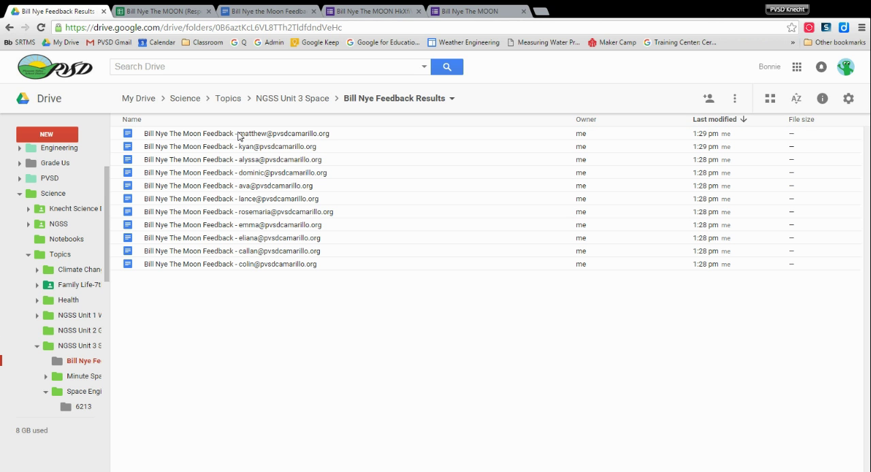
mouse_move(259, 318)
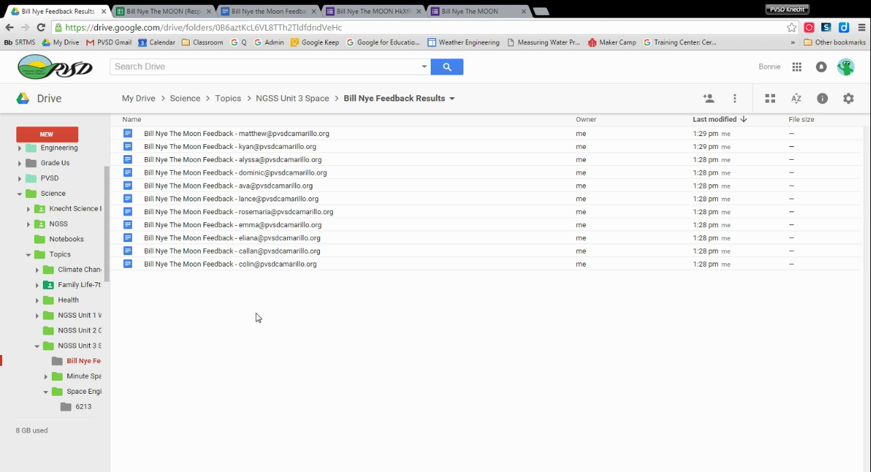
mouse_move(223, 261)
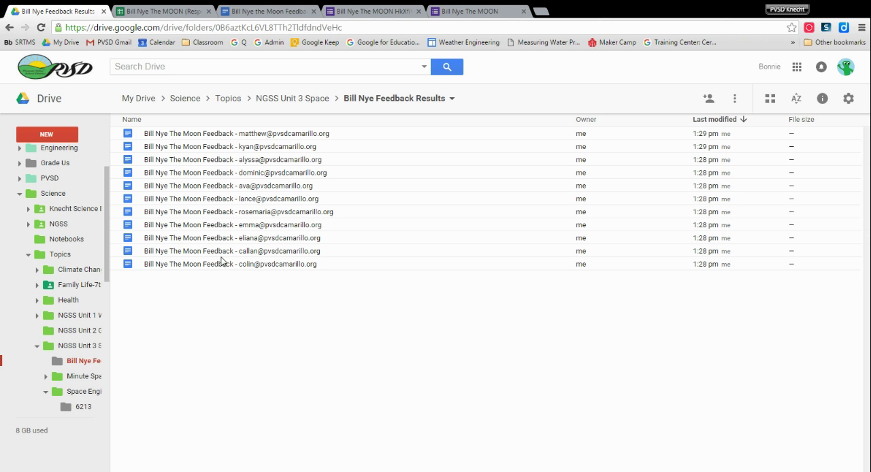
mouse_move(245, 264)
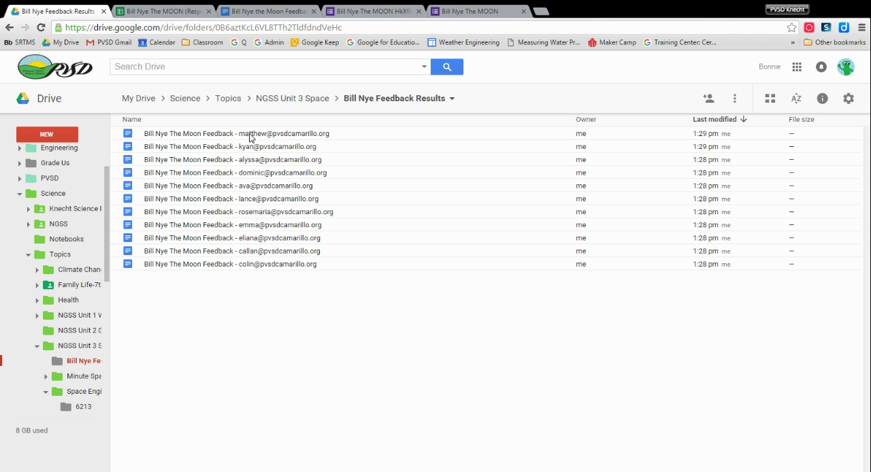
mouse_move(226, 275)
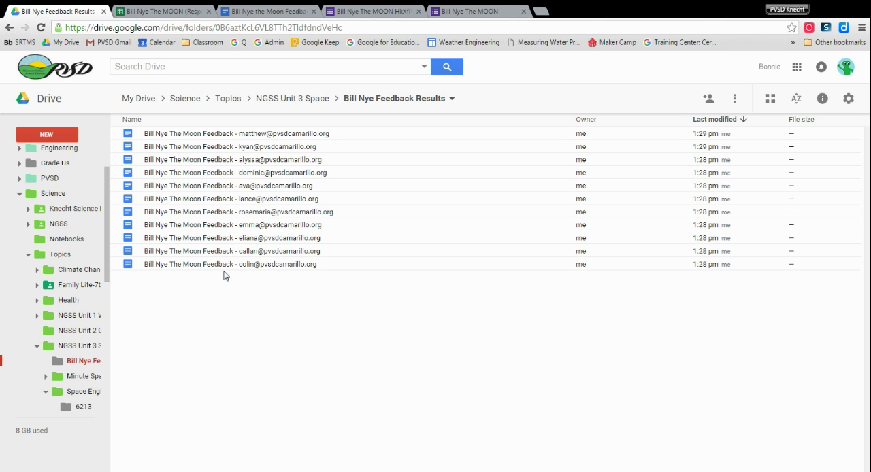
mouse_move(250, 206)
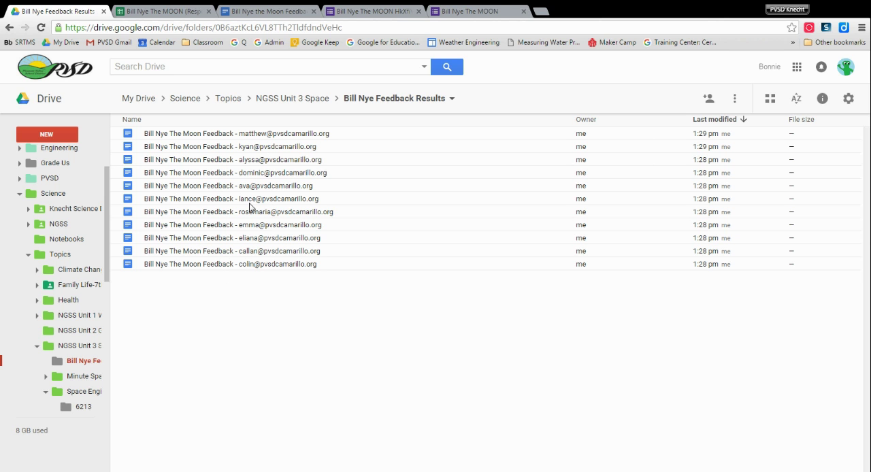
click(234, 172)
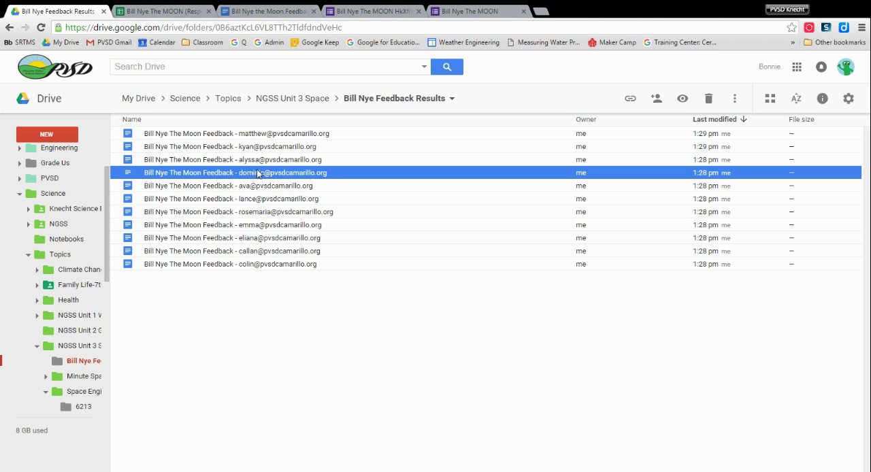
double_click(234, 172)
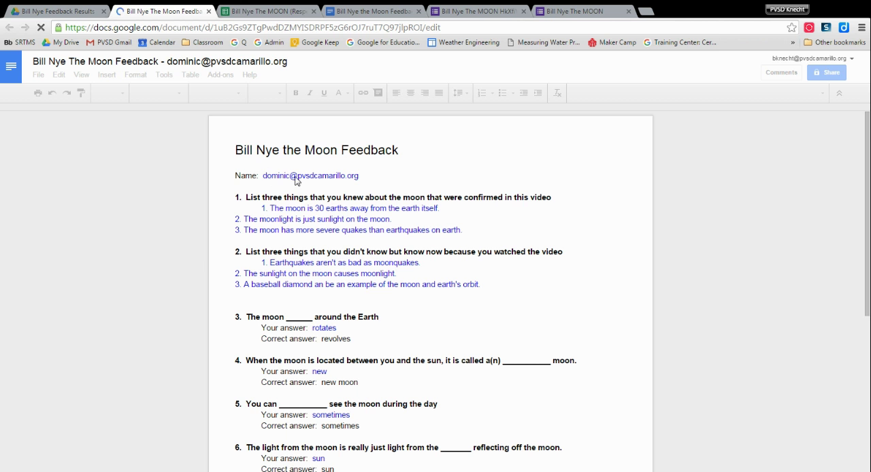
scroll(down, 3)
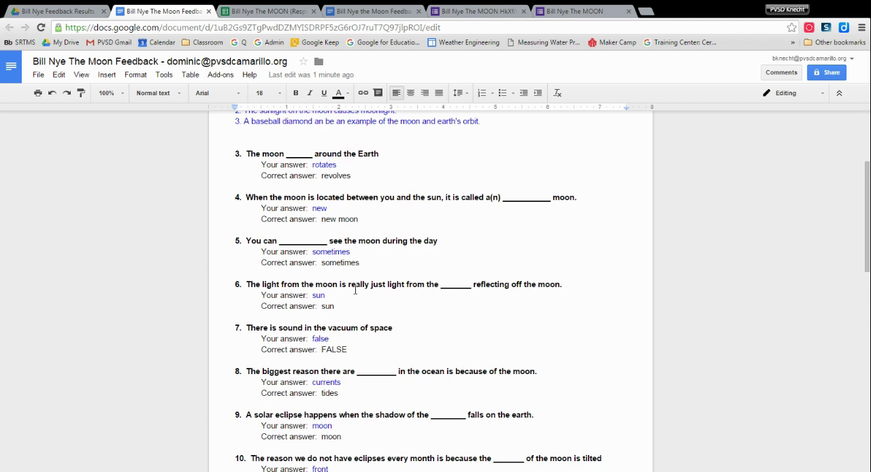
scroll(down, 3)
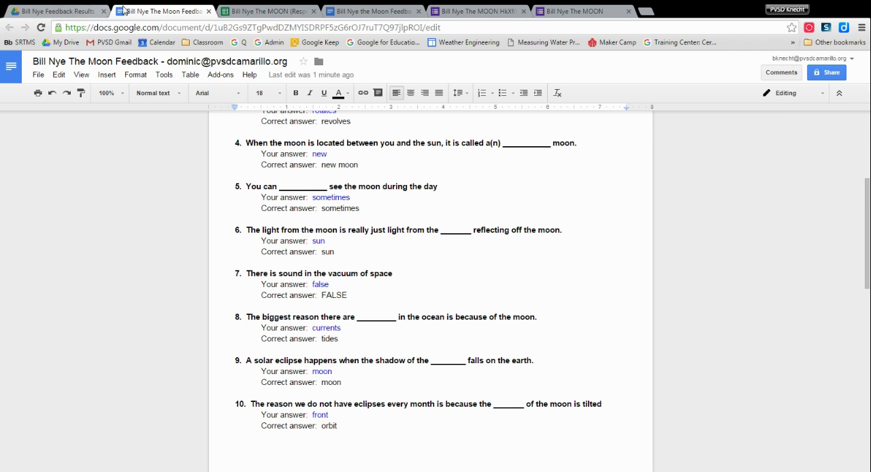
click(55, 11)
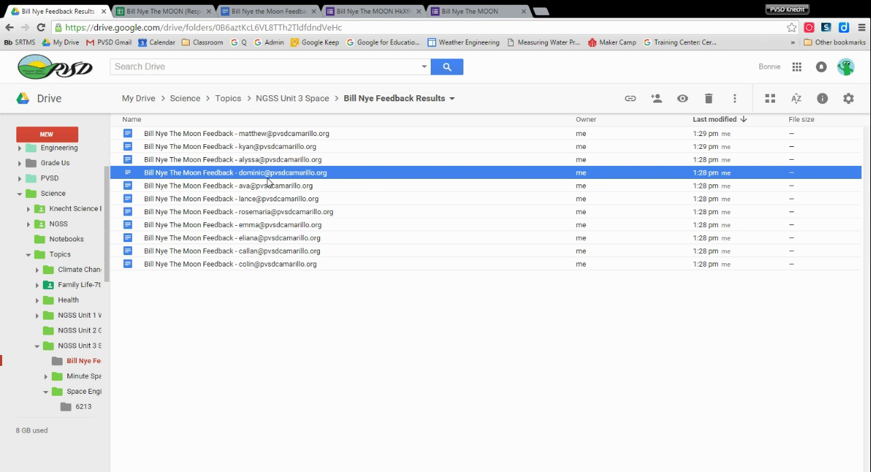
mouse_move(255, 141)
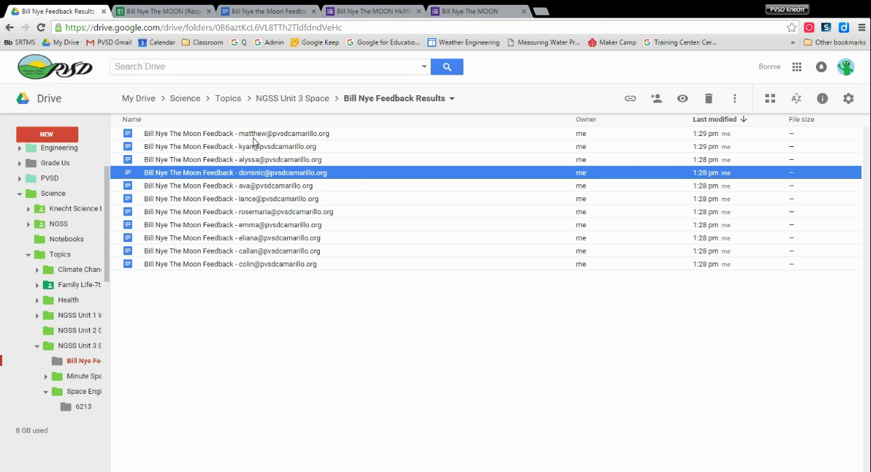
mouse_move(256, 137)
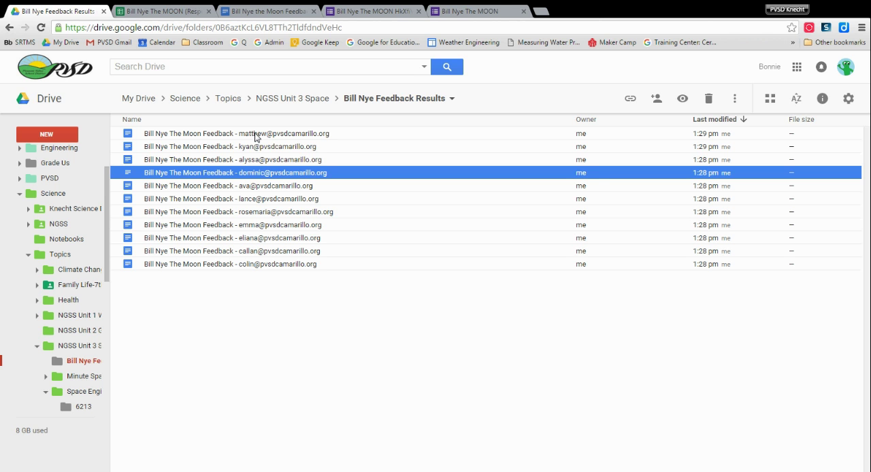
mouse_move(261, 147)
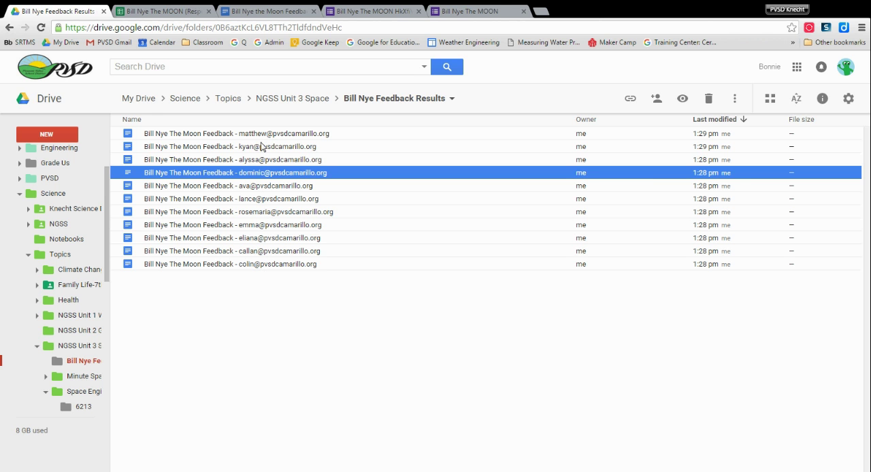
click(234, 133)
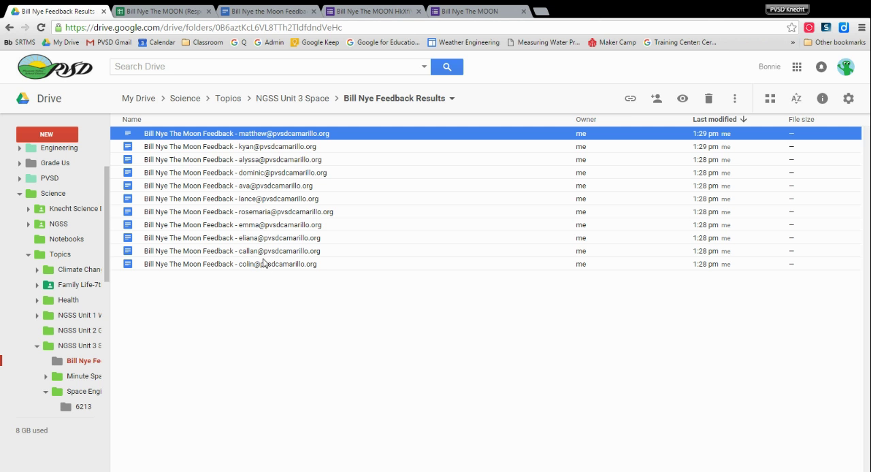
mouse_move(681, 98)
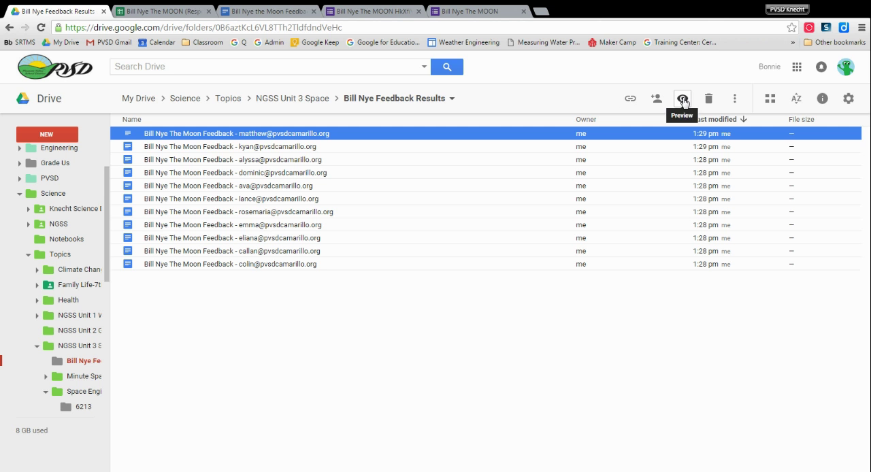
click(682, 98)
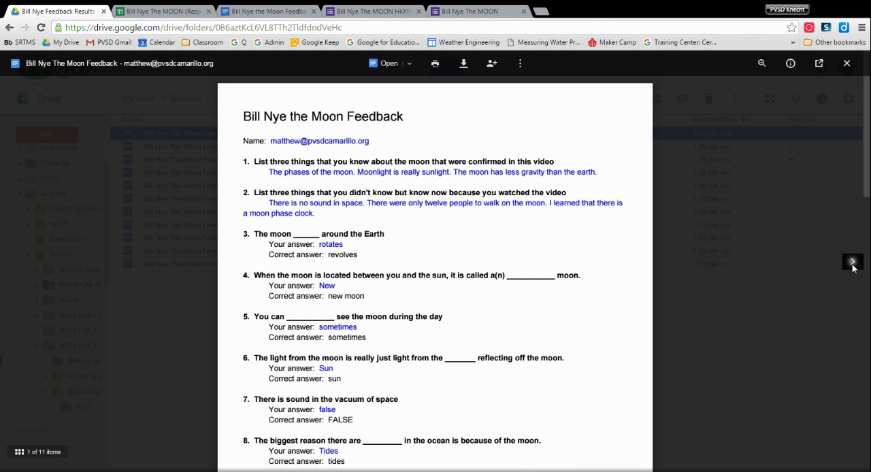
click(852, 261)
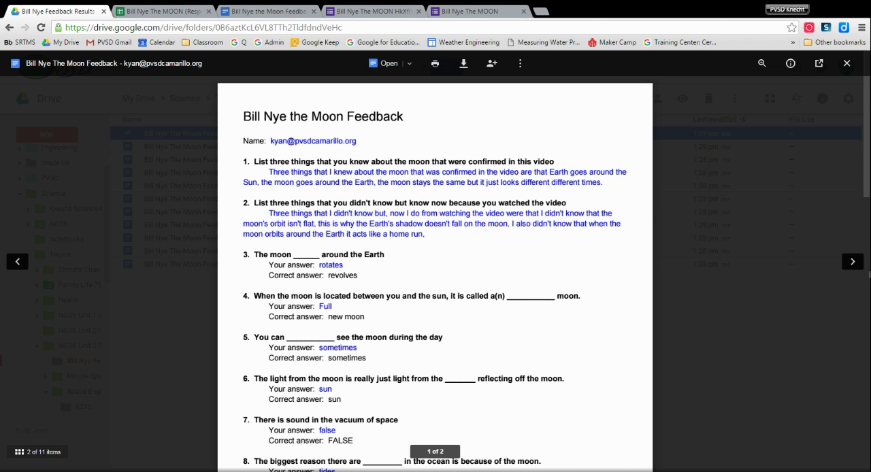
click(852, 262)
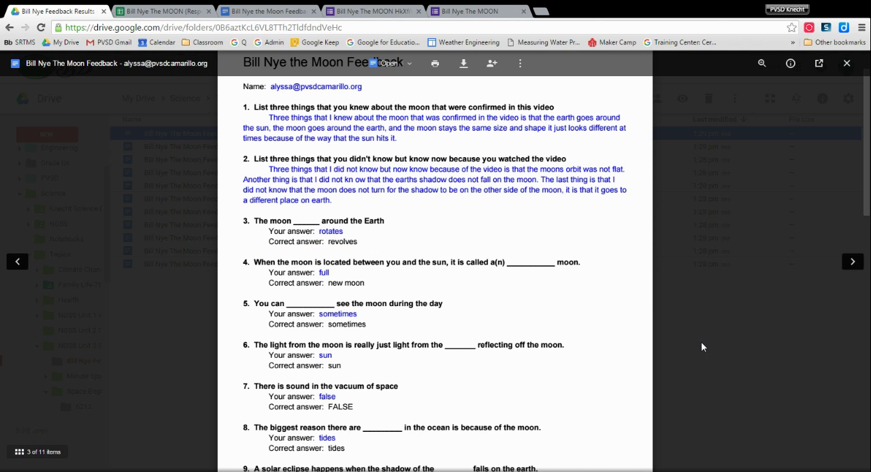
click(846, 62)
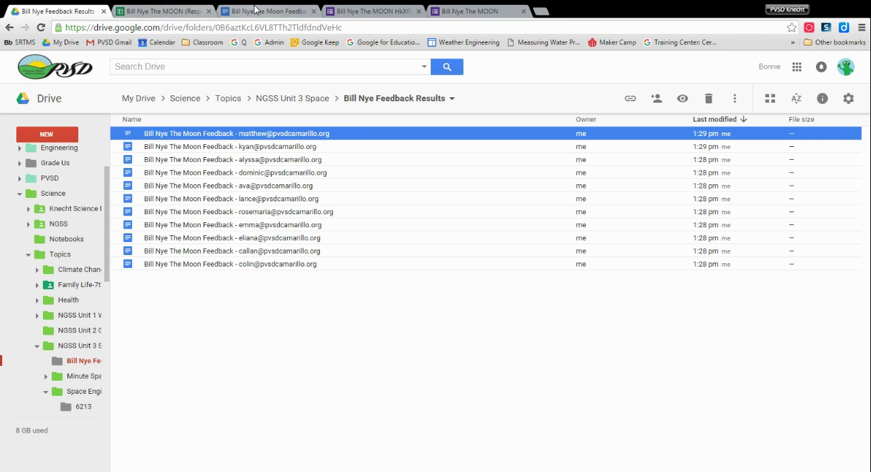
Step: Review the template and results folder, then return to the Scored responses sheet's merge columns
click(265, 11)
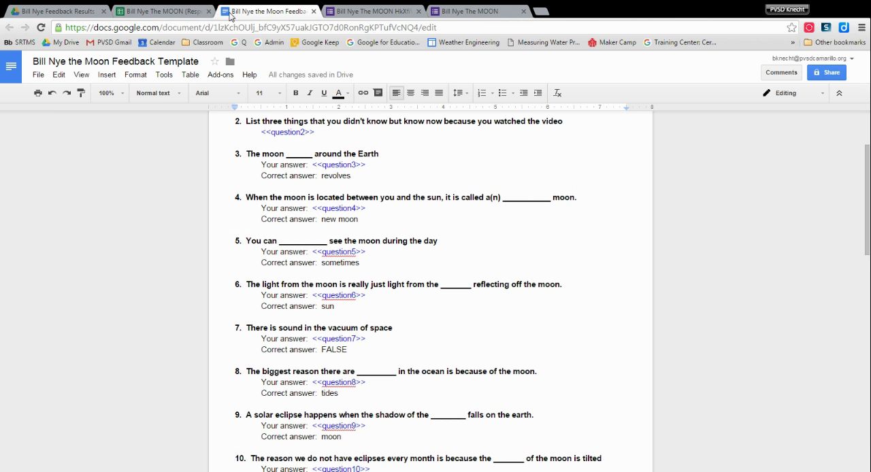
click(164, 11)
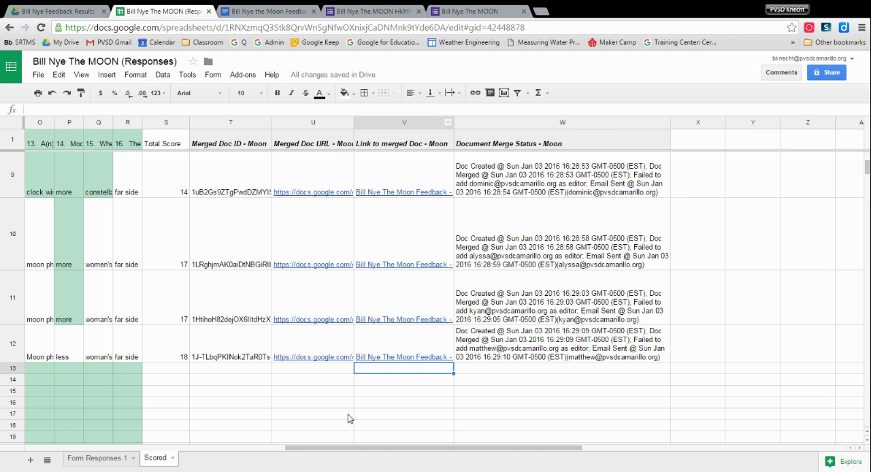
scroll(left, 3)
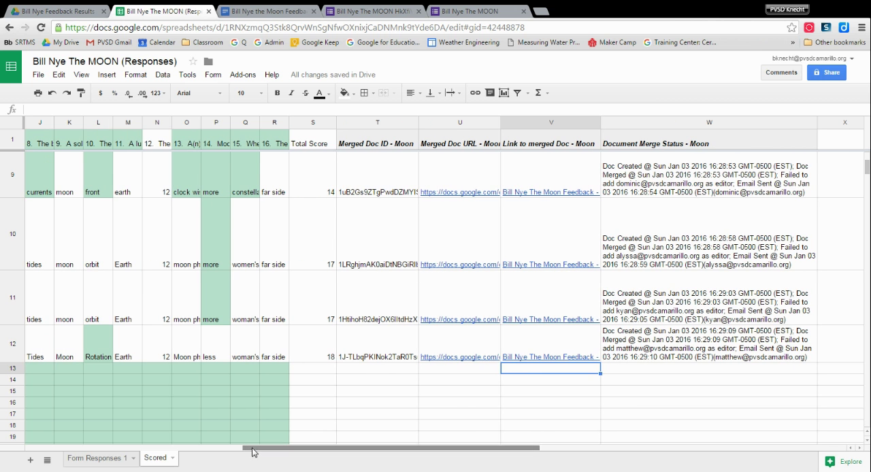
mouse_move(338, 324)
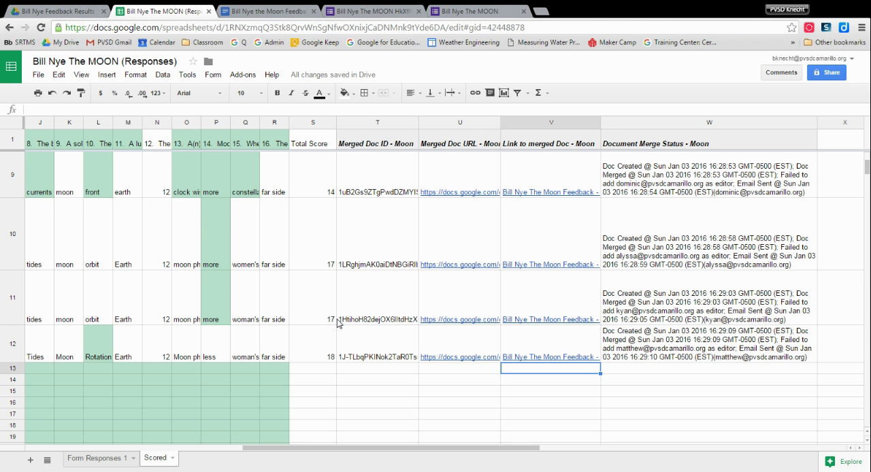
mouse_move(473, 276)
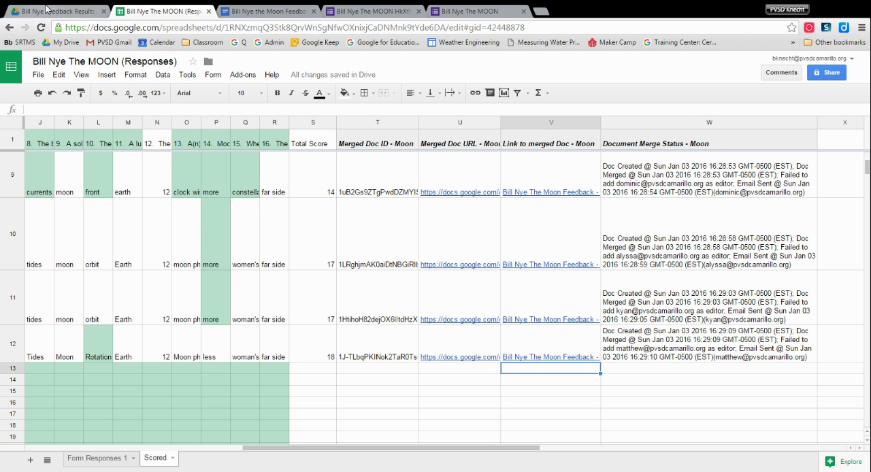
click(55, 11)
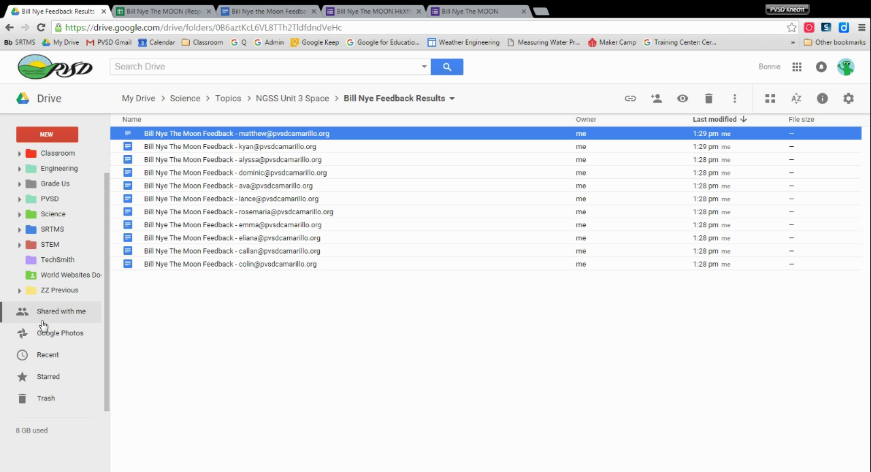
mouse_move(57, 324)
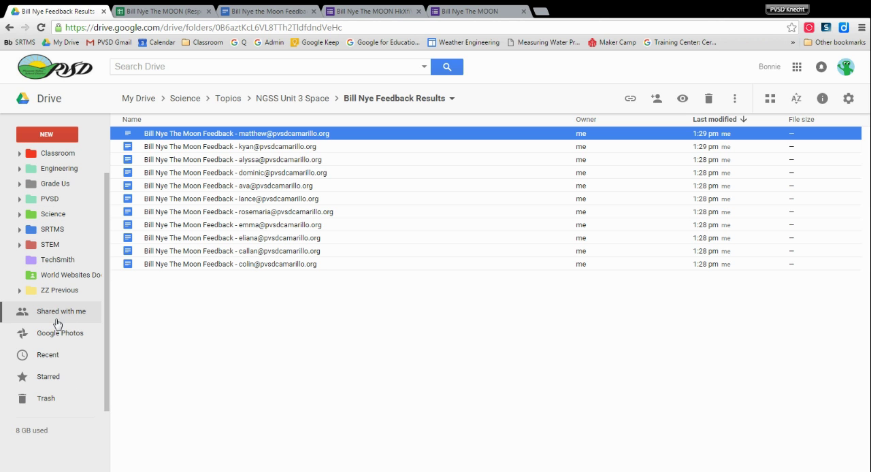
mouse_move(238, 191)
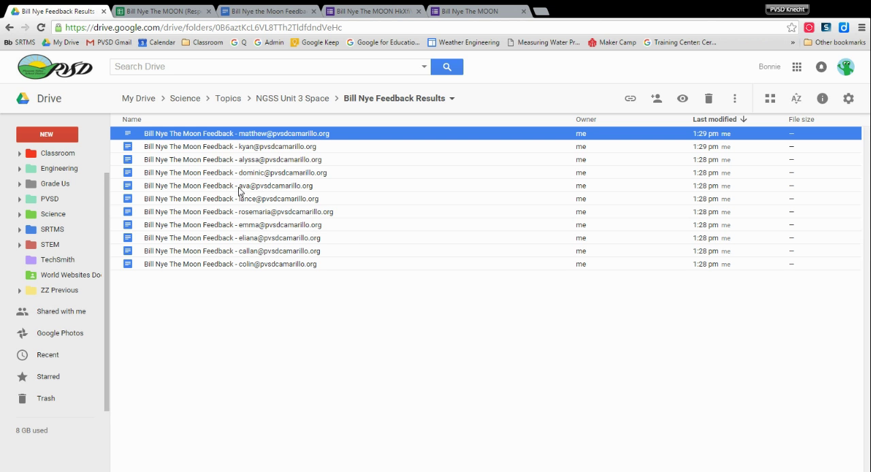
click(163, 11)
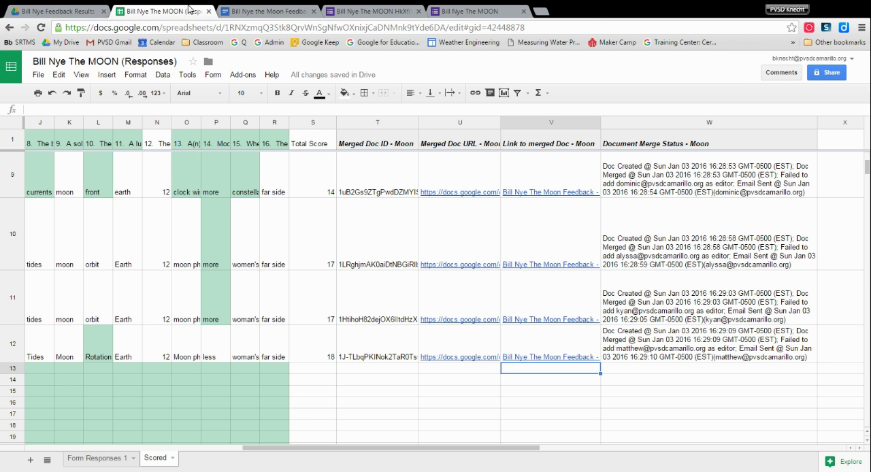
click(549, 192)
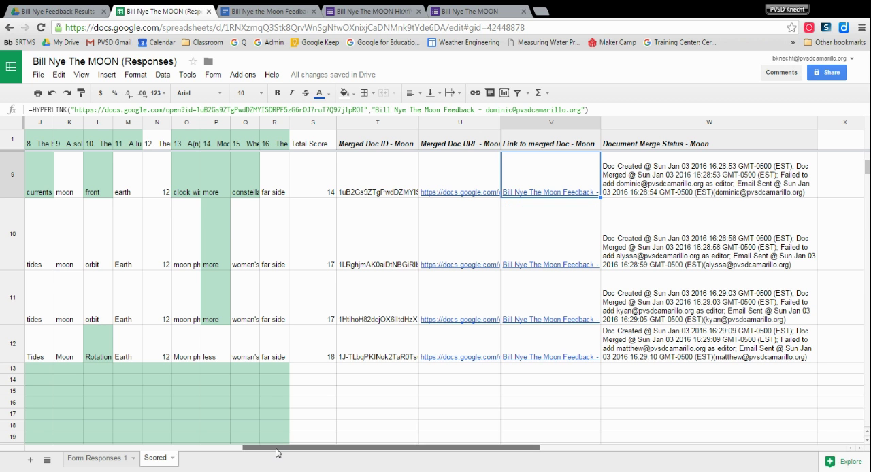
mouse_move(101, 392)
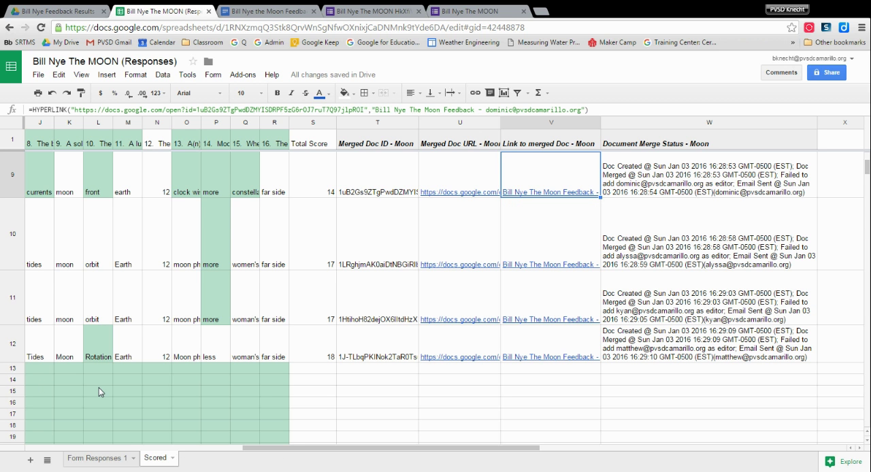